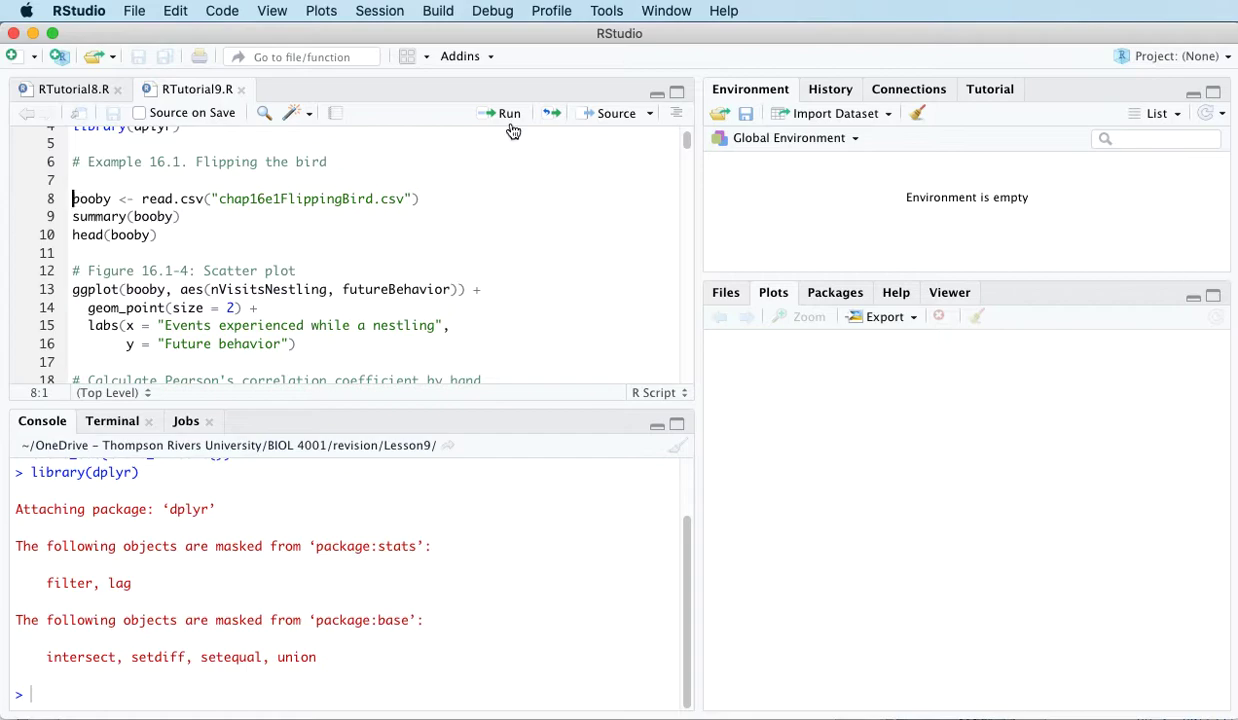
- Read chap16e1FlippingBird.csv into booby and print summary(booby) and head(booby), highlighting nVisitsNestling
{"action": "left_click", "coordinate": [508, 113]}
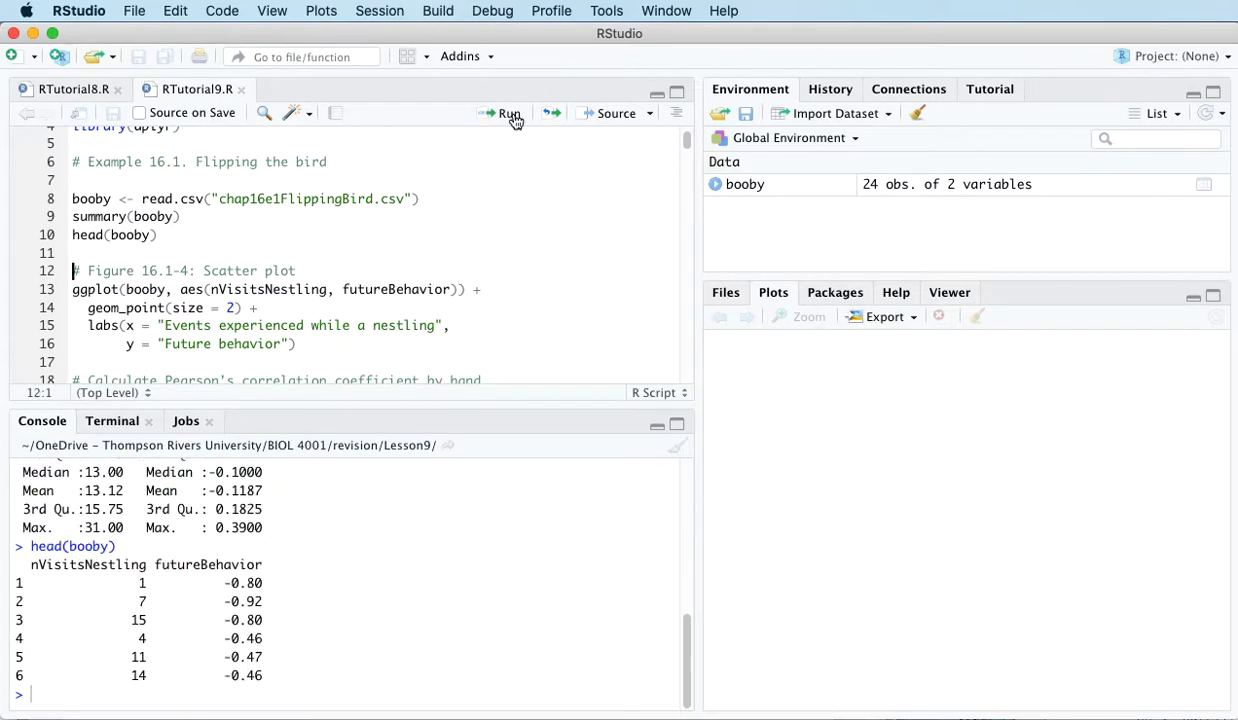
{"action": "mouse_move", "coordinate": [341, 646]}
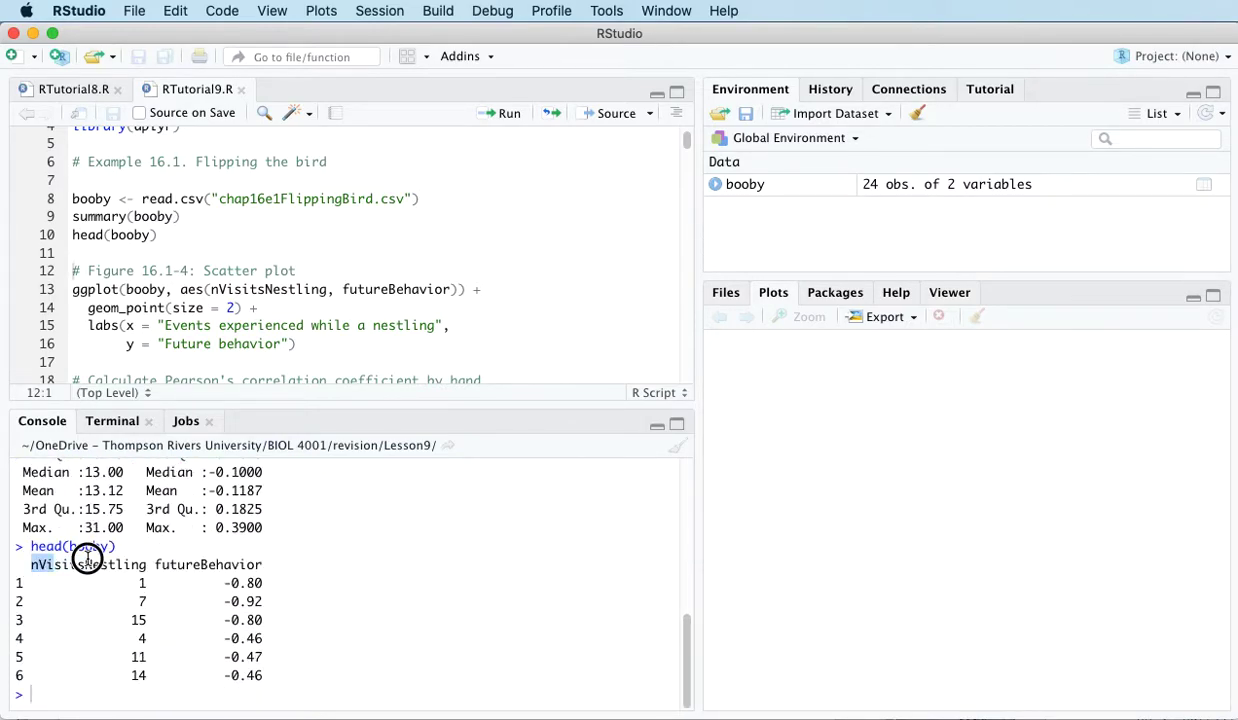
{"action": "double_click", "coordinate": [88, 564]}
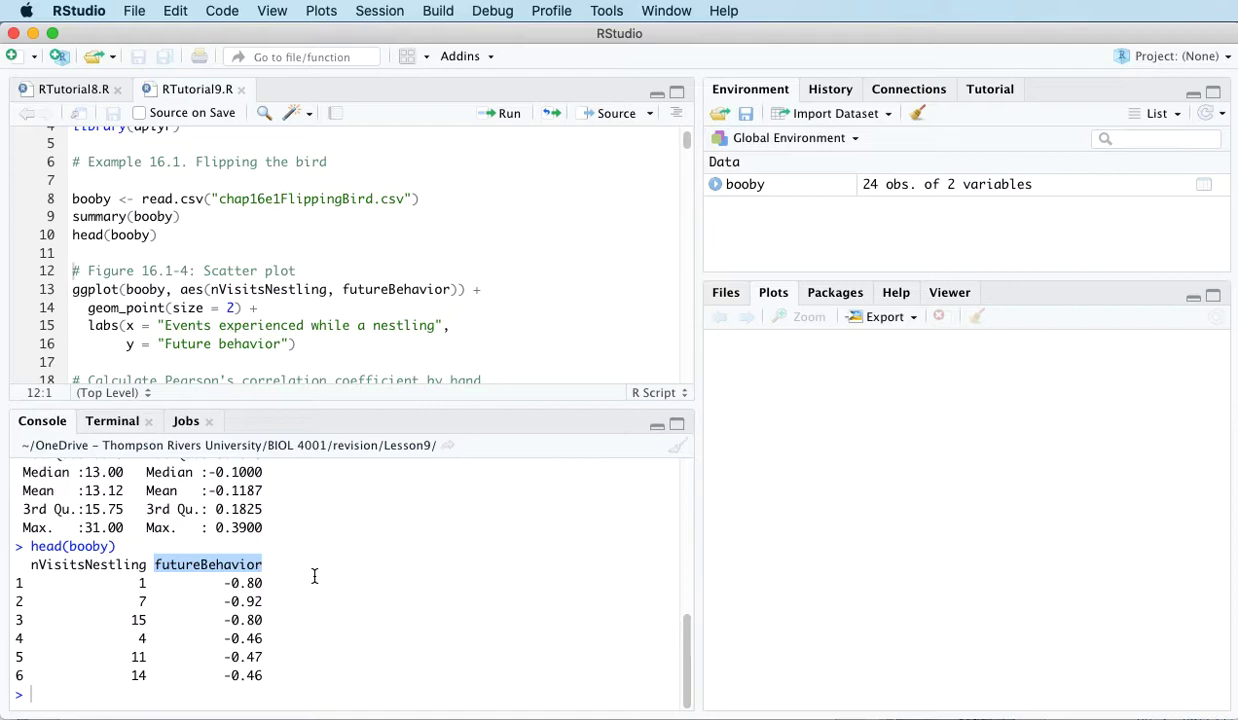
{"action": "mouse_move", "coordinate": [398, 585]}
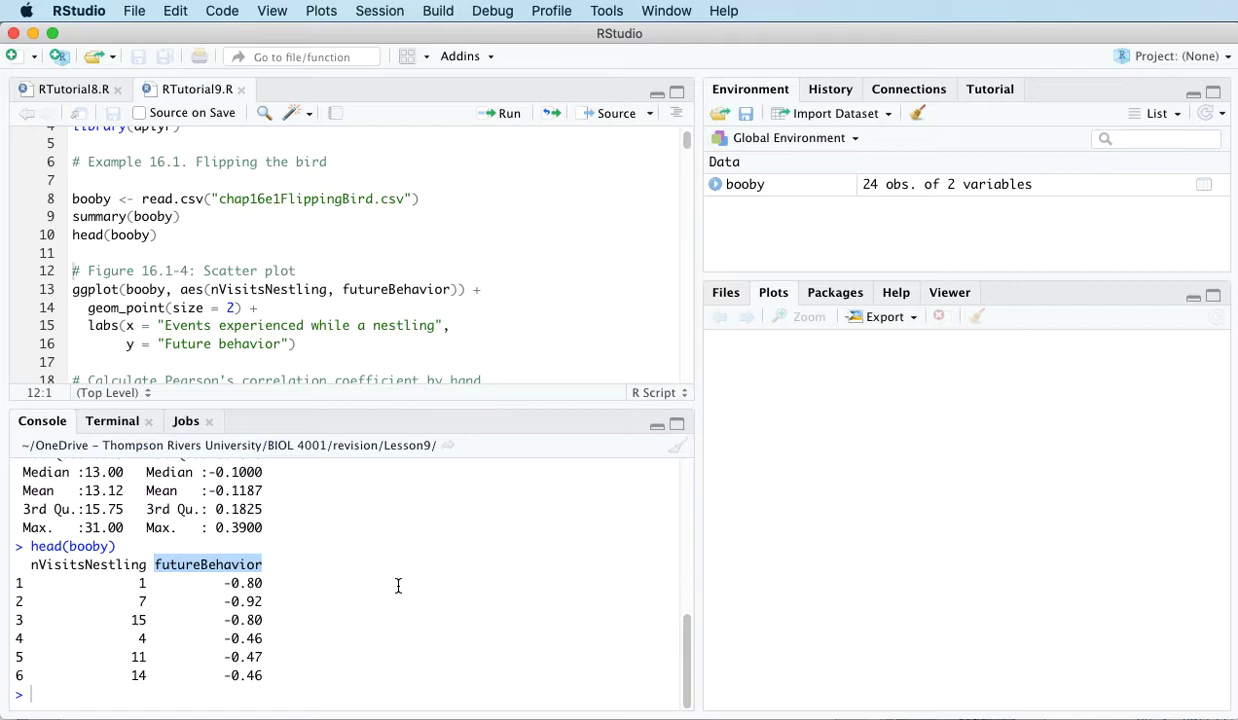
{"action": "left_click", "coordinate": [167, 681]}
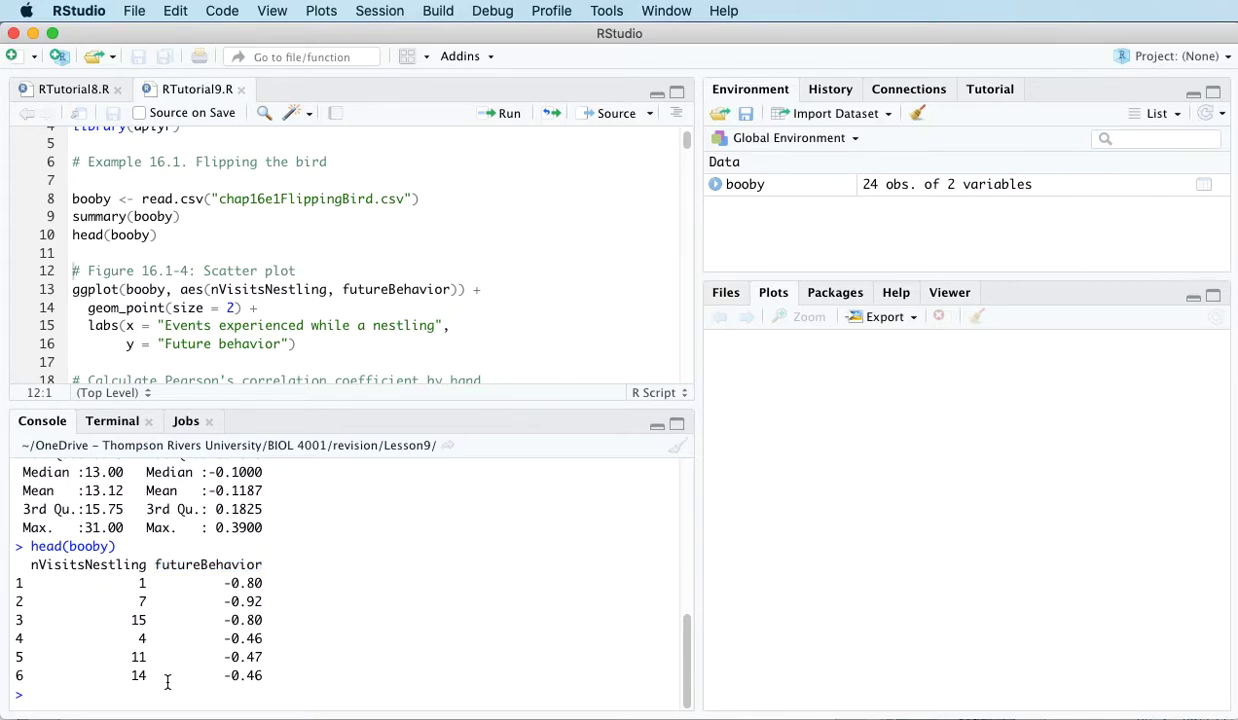
{"action": "mouse_move", "coordinate": [299, 690]}
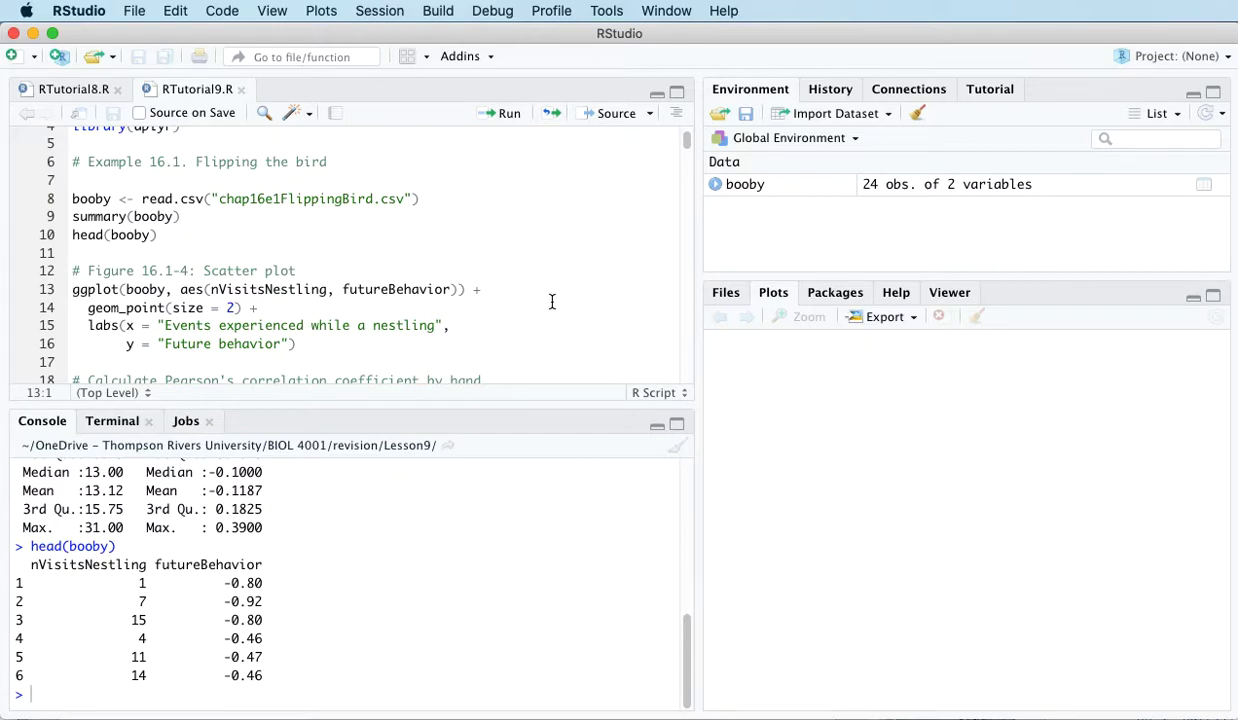
{"action": "scroll", "scroll_direction": "down", "scroll_amount": 3}
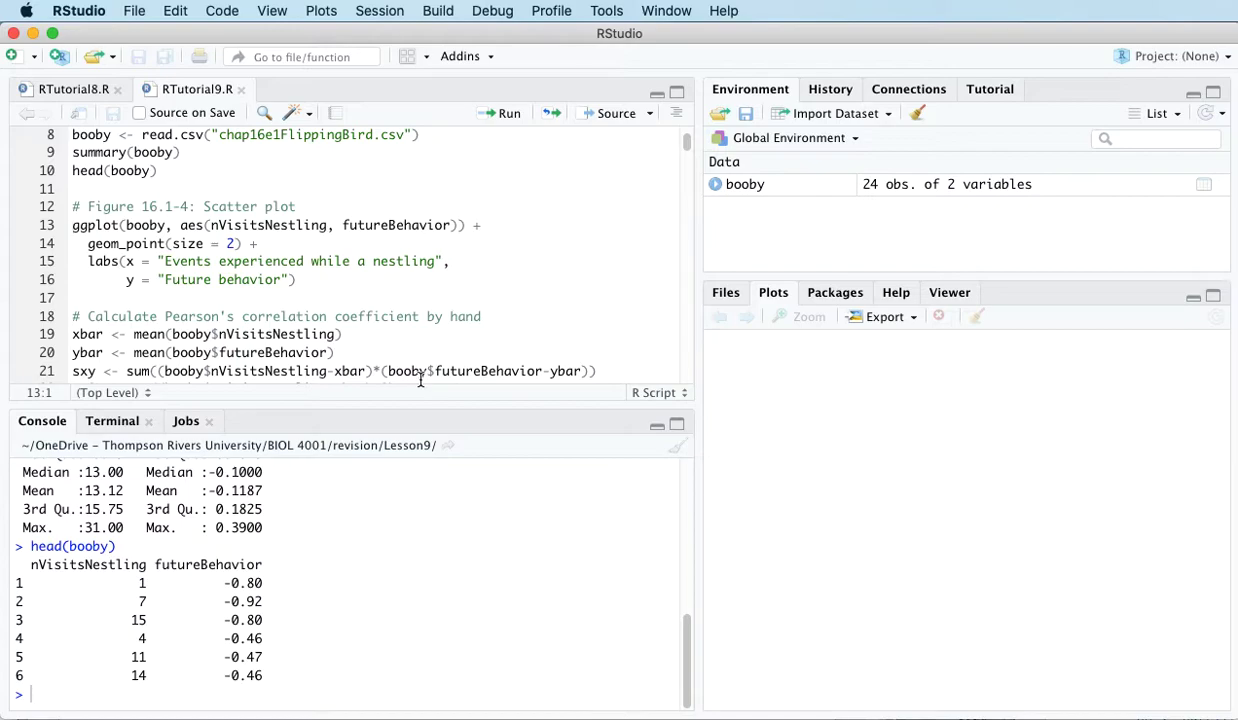
{"action": "mouse_move", "coordinate": [507, 130]}
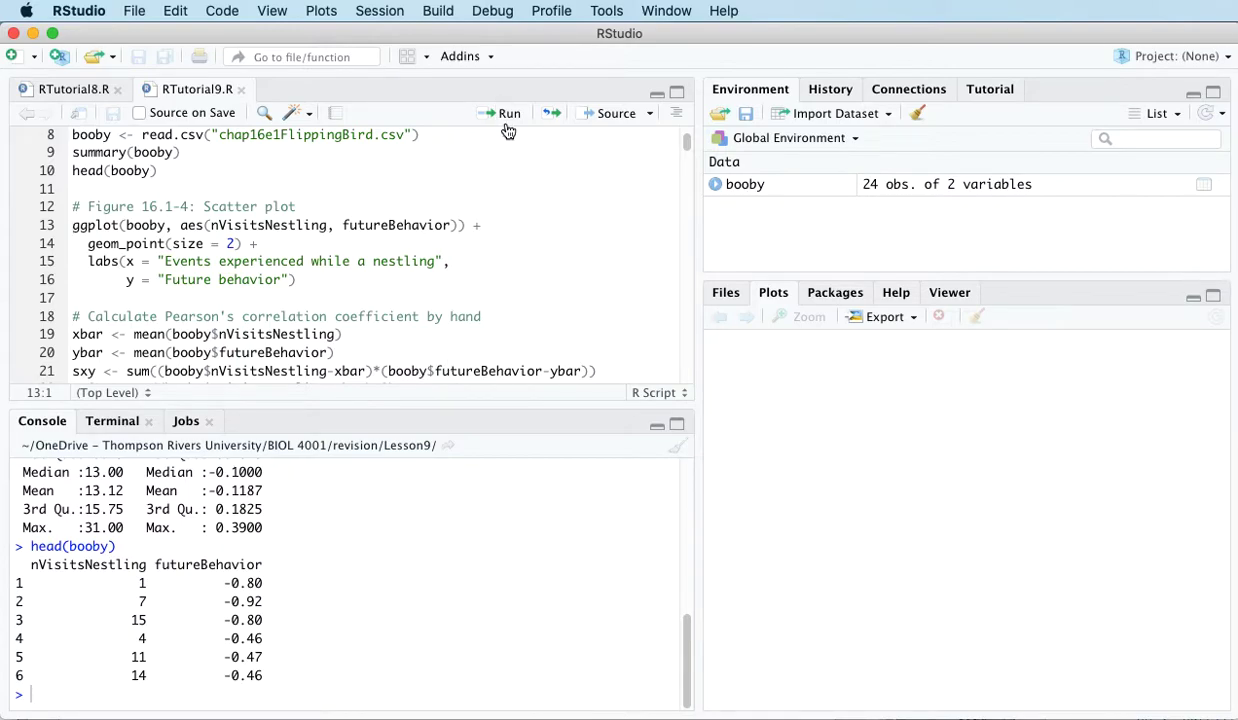
{"action": "left_click", "coordinate": [508, 113]}
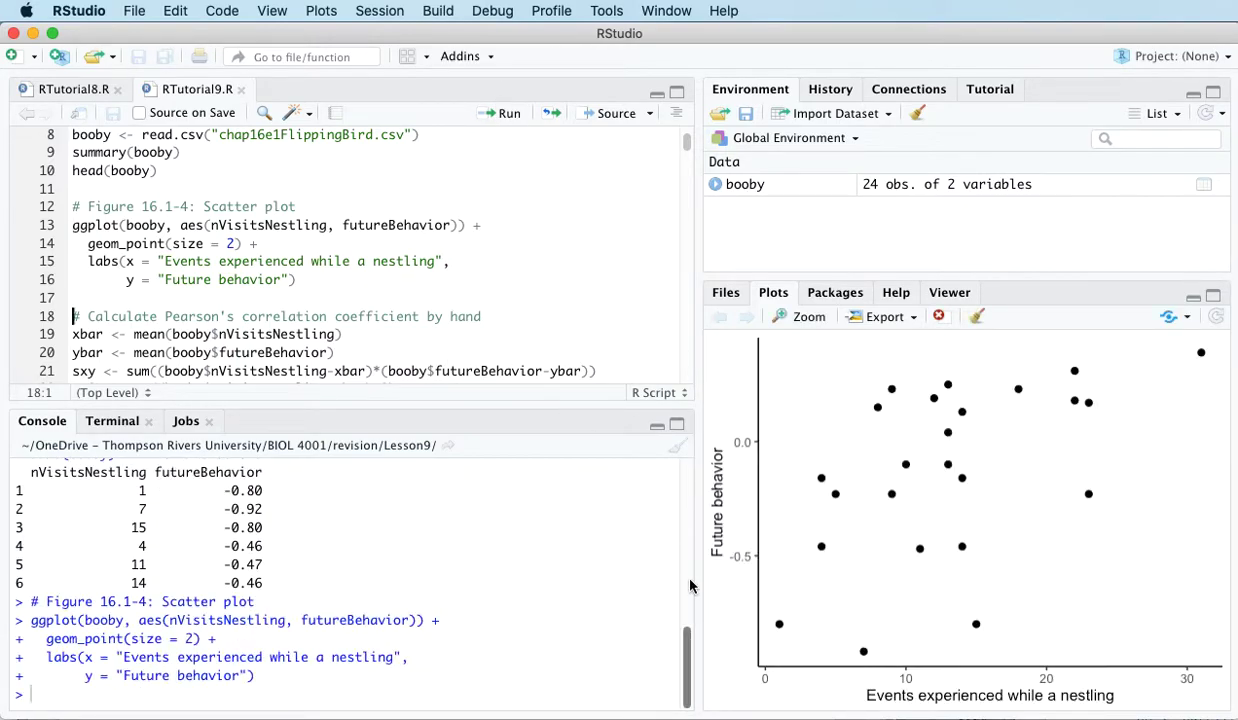
{"action": "mouse_move", "coordinate": [1085, 700]}
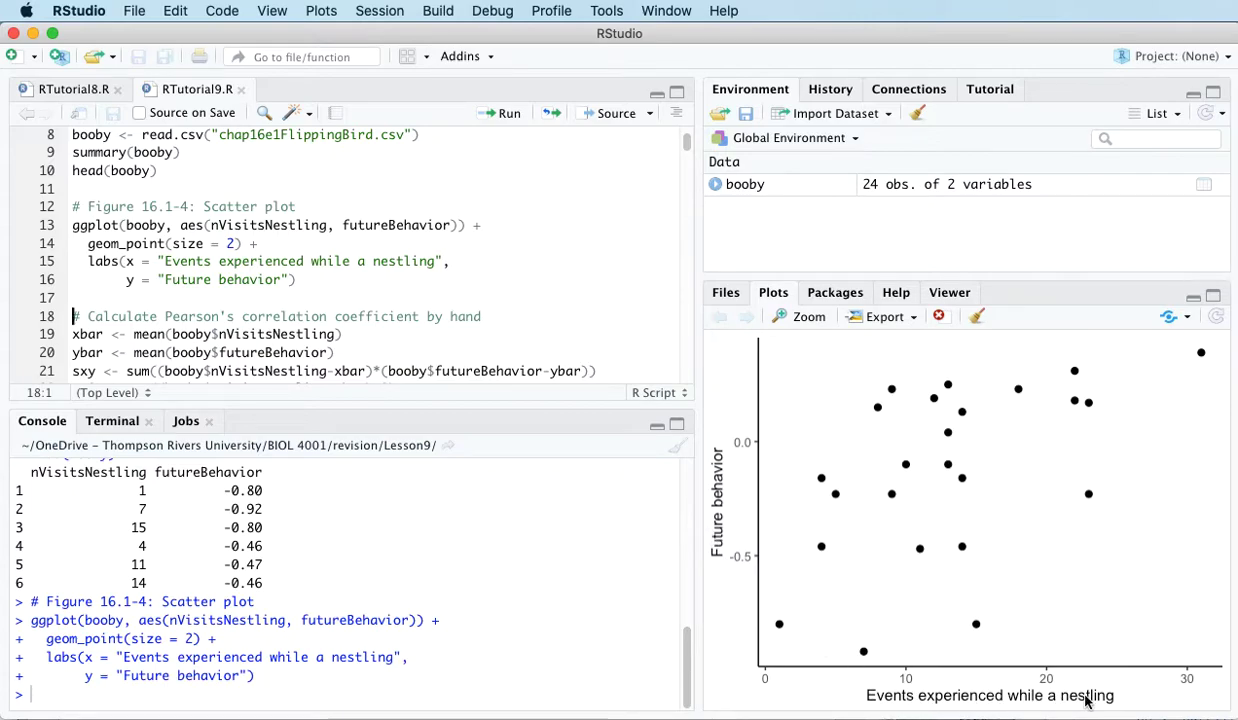
{"action": "mouse_move", "coordinate": [869, 630]}
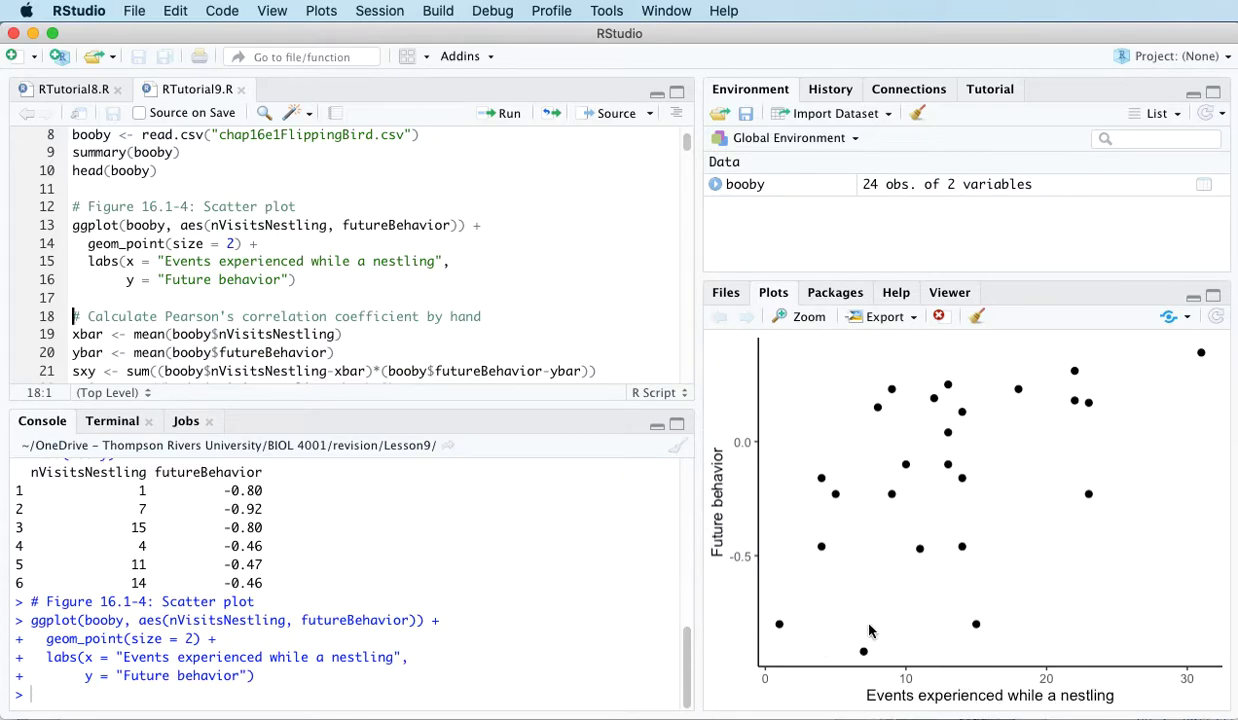
{"action": "mouse_move", "coordinate": [733, 563]}
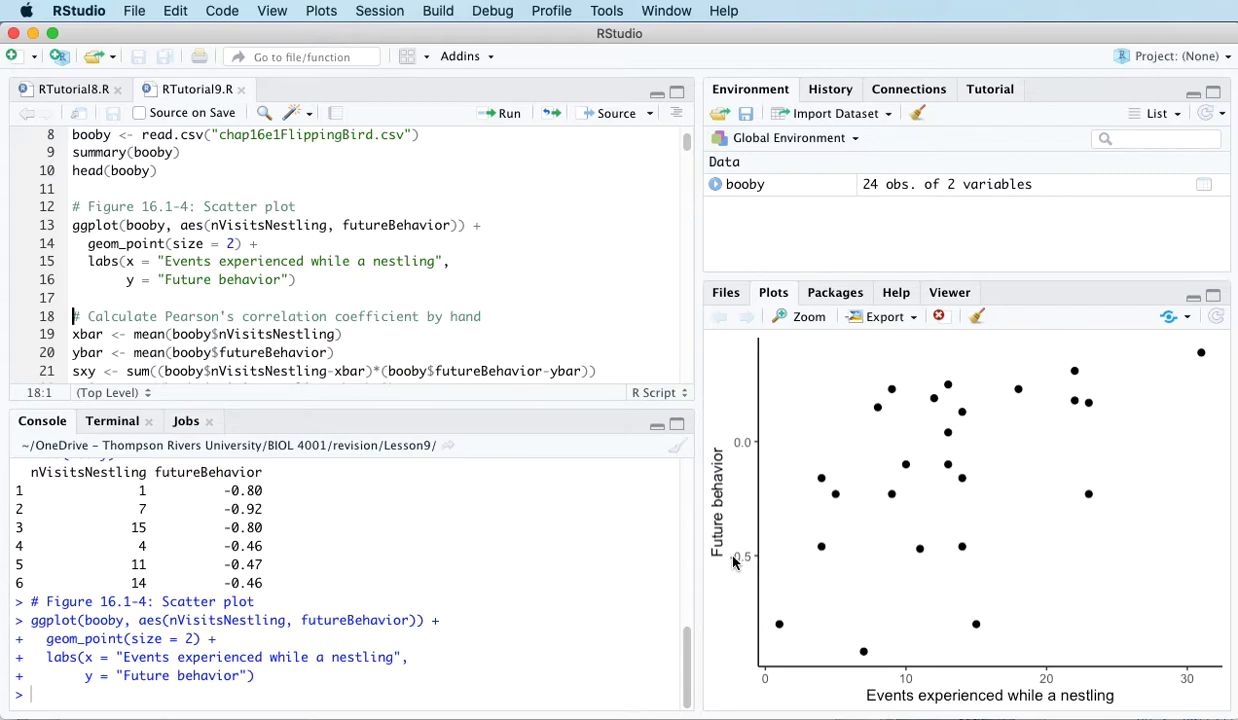
{"action": "mouse_move", "coordinate": [878, 588]}
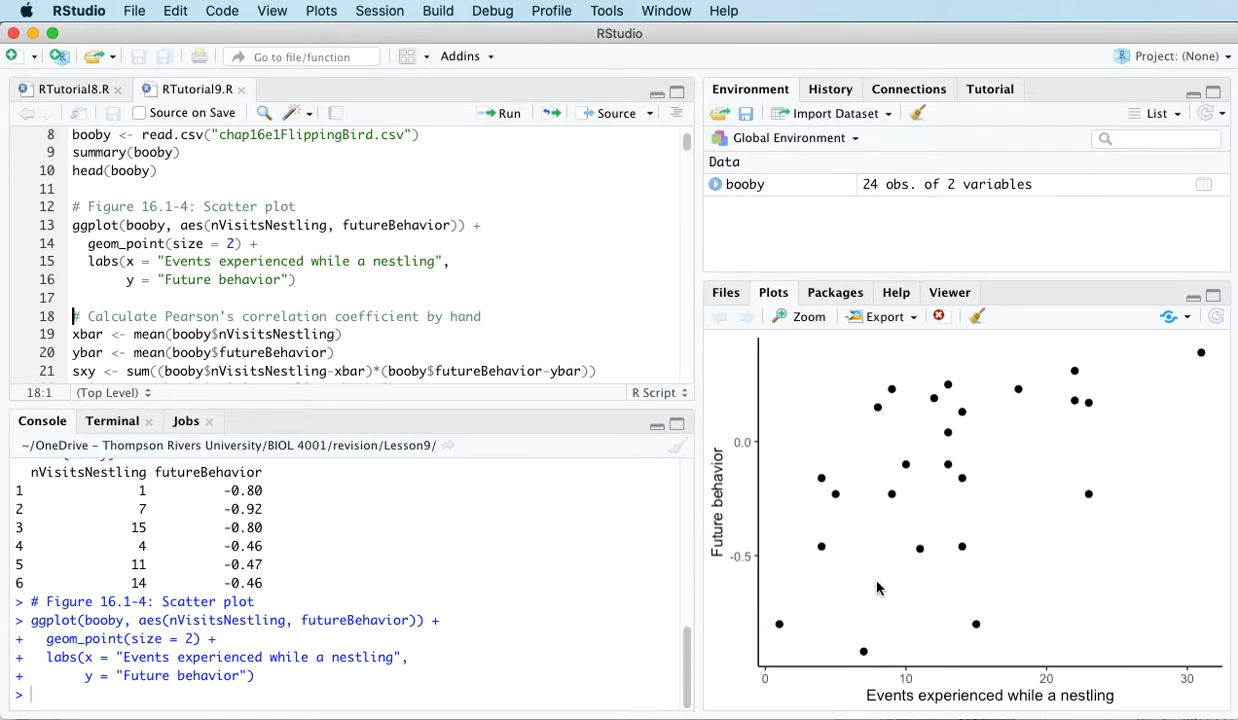
{"action": "mouse_move", "coordinate": [877, 623]}
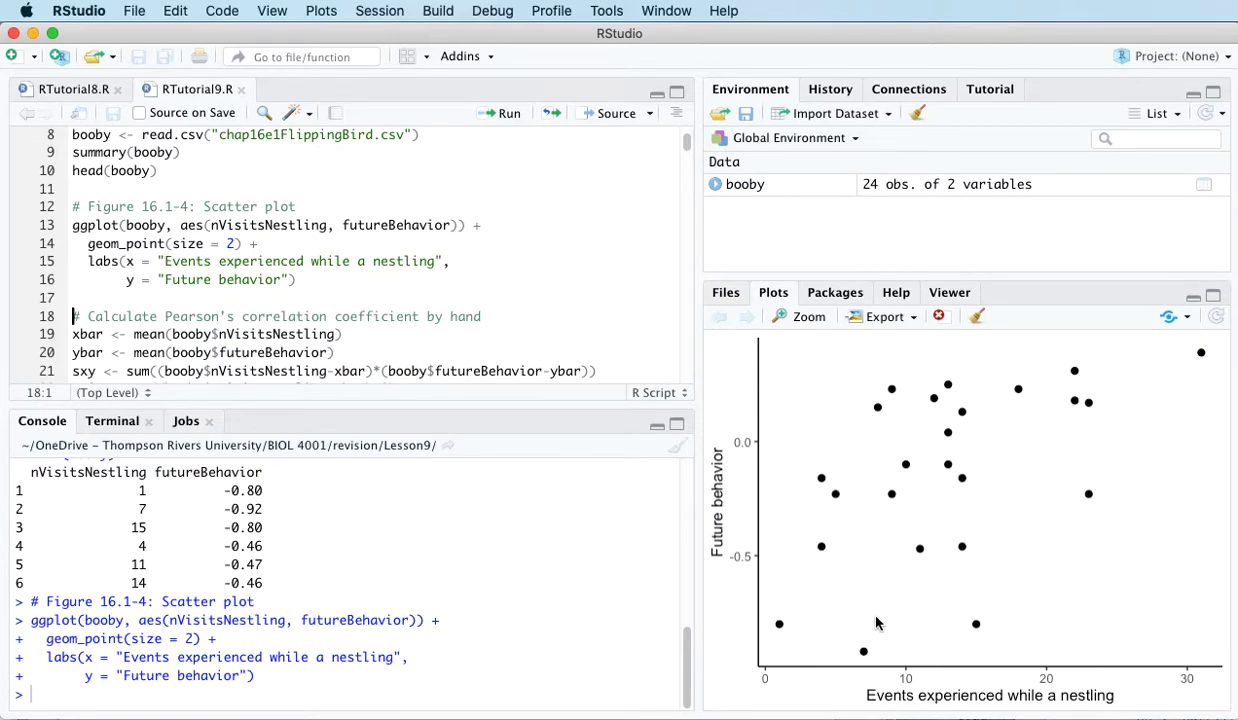
{"action": "mouse_move", "coordinate": [890, 612]}
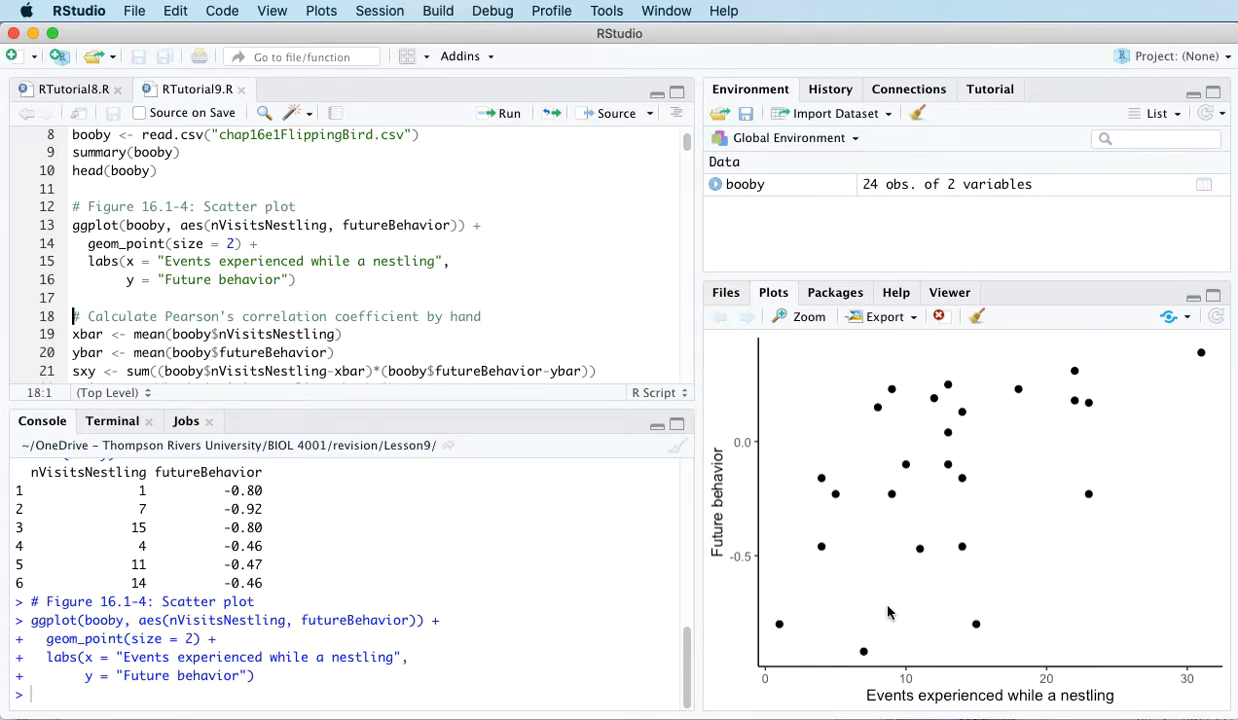
{"action": "mouse_move", "coordinate": [833, 690]}
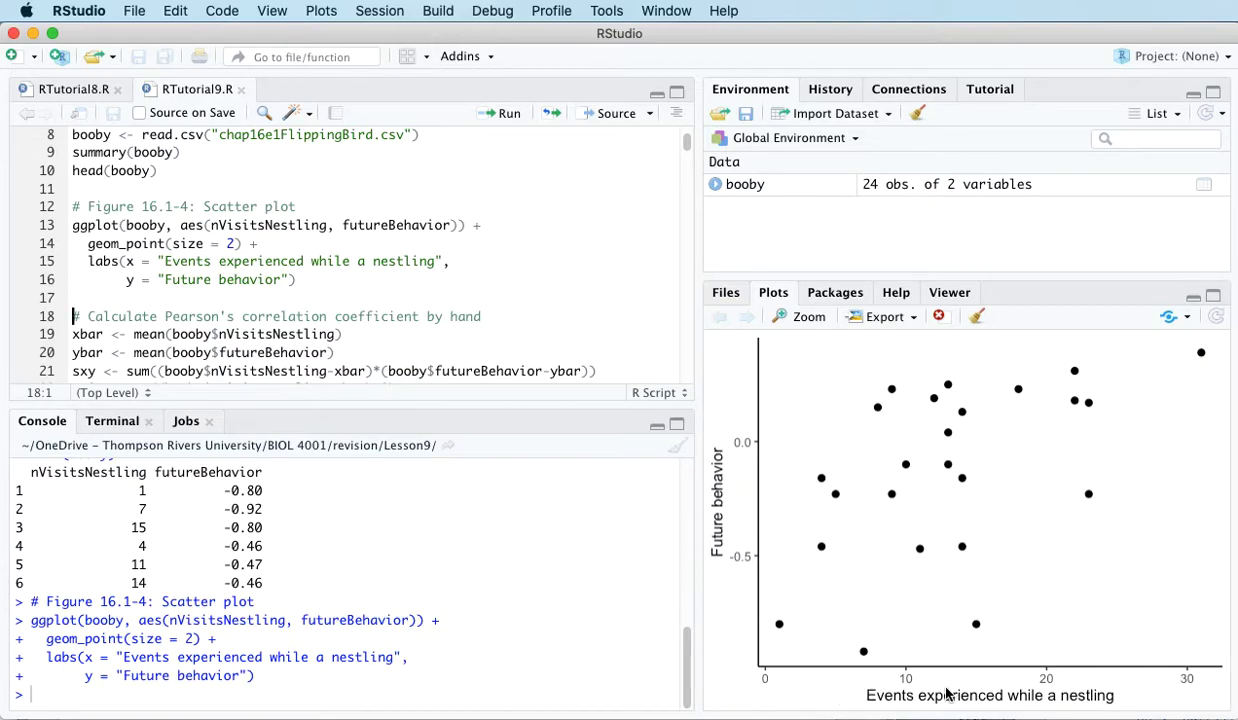
{"action": "mouse_move", "coordinate": [1170, 682]}
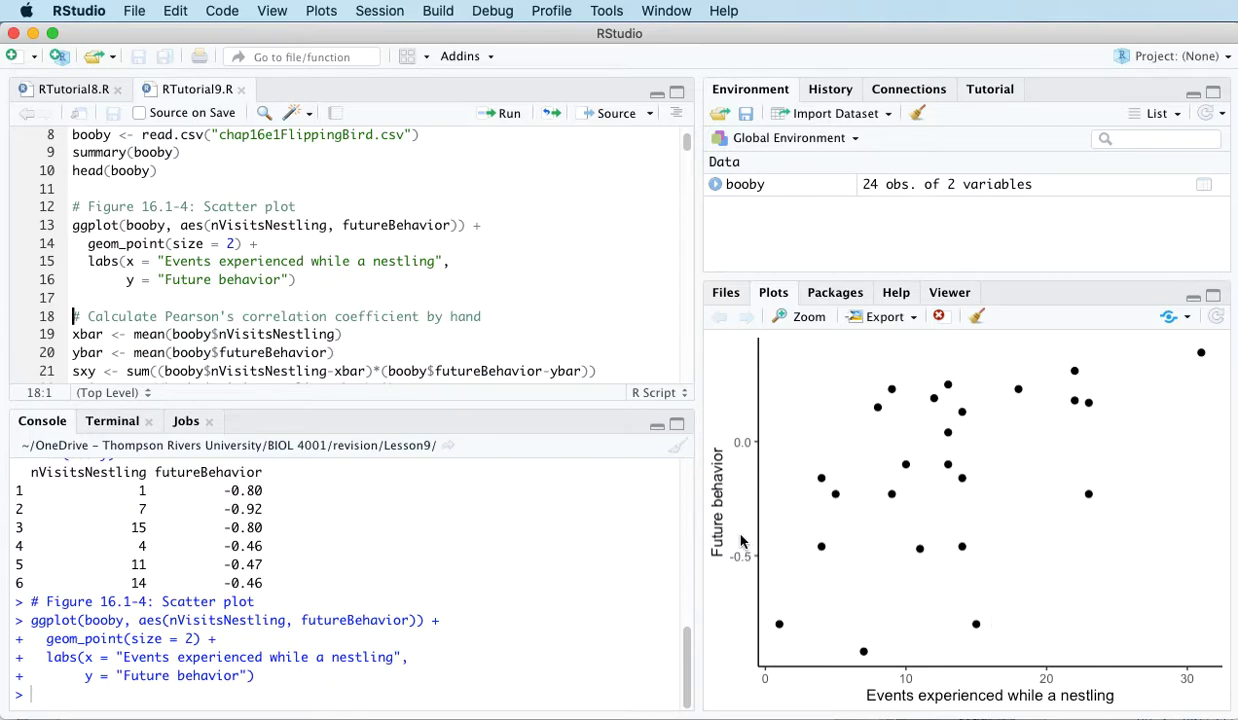
{"action": "mouse_move", "coordinate": [1172, 418]}
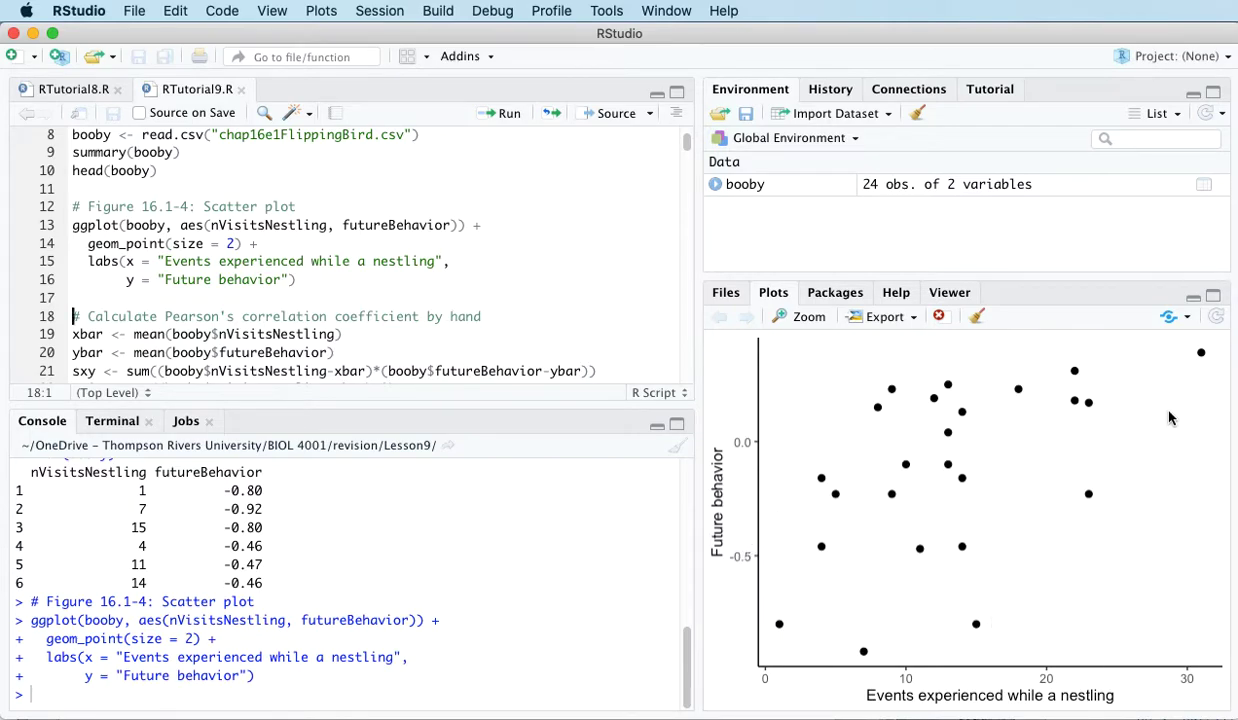
{"action": "mouse_move", "coordinate": [1150, 473]}
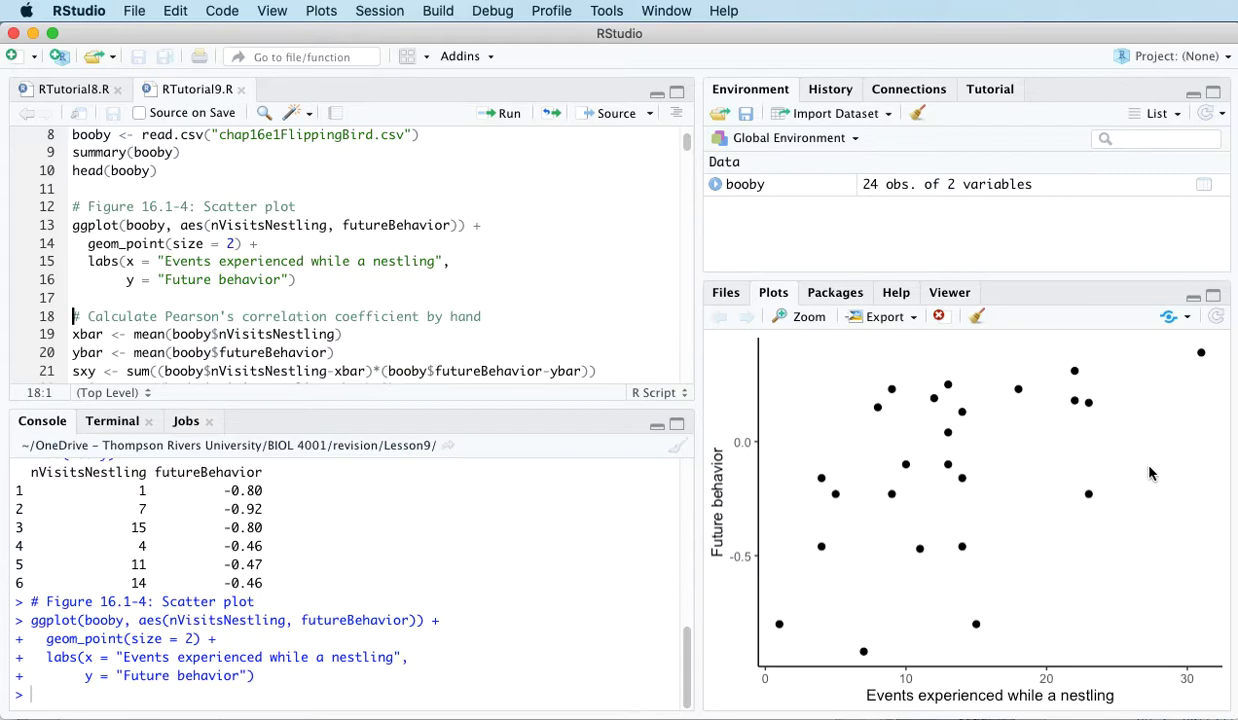
{"action": "mouse_move", "coordinate": [1047, 483]}
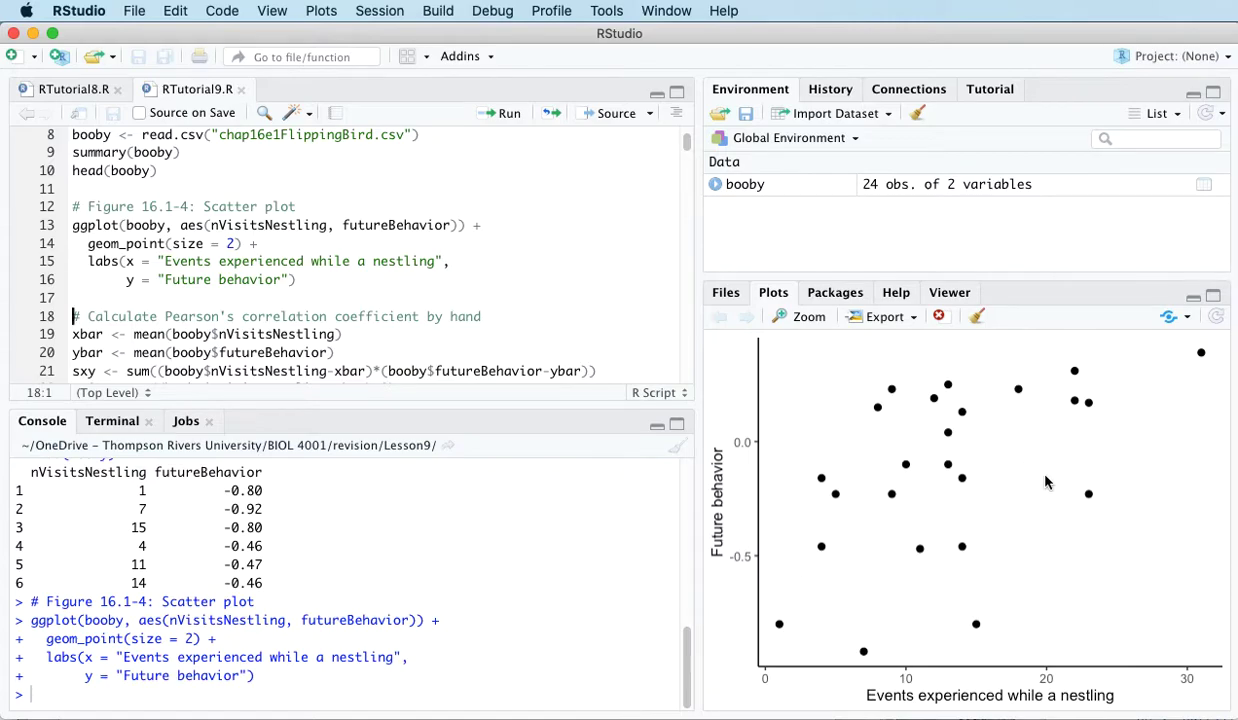
{"action": "mouse_move", "coordinate": [775, 685]}
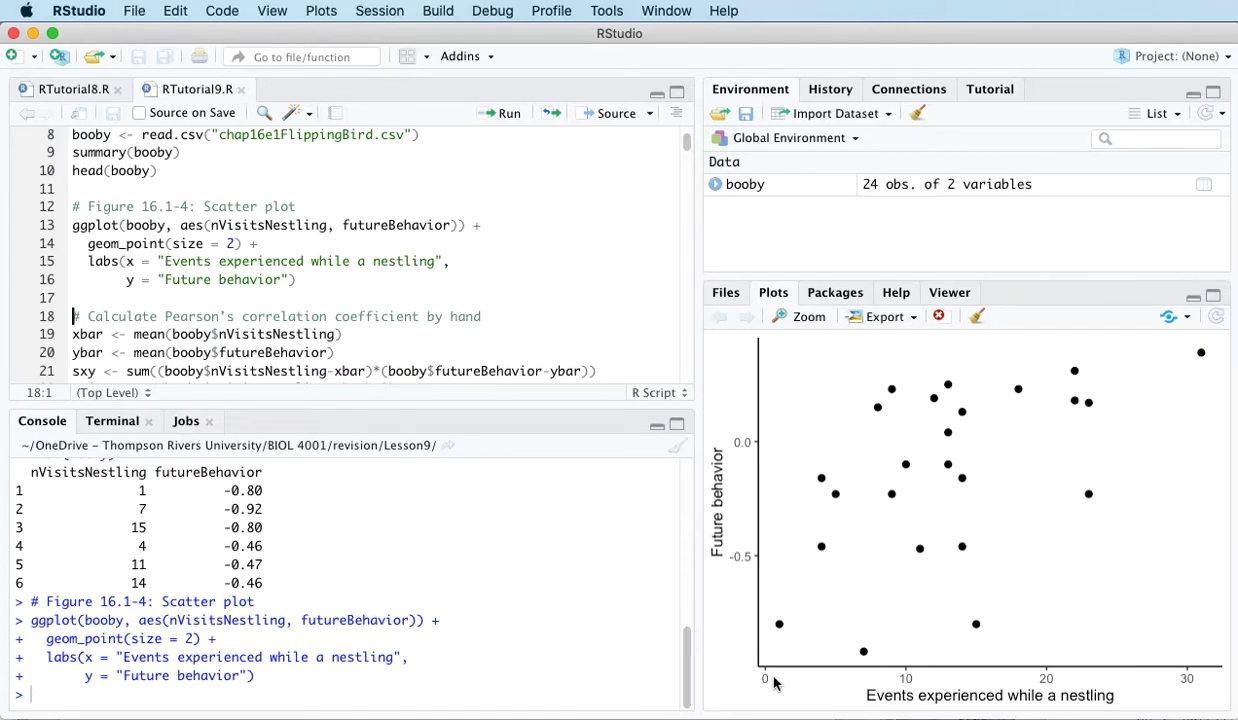
{"action": "mouse_move", "coordinate": [798, 685]}
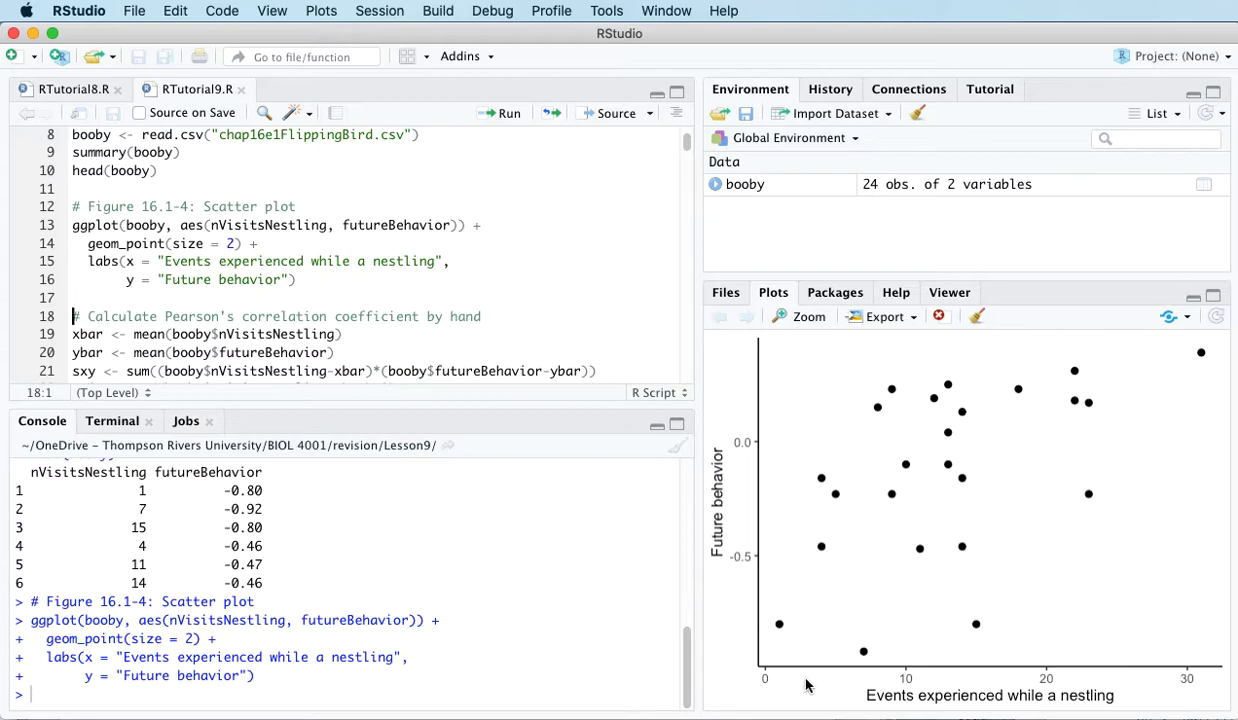
{"action": "mouse_move", "coordinate": [703, 525]}
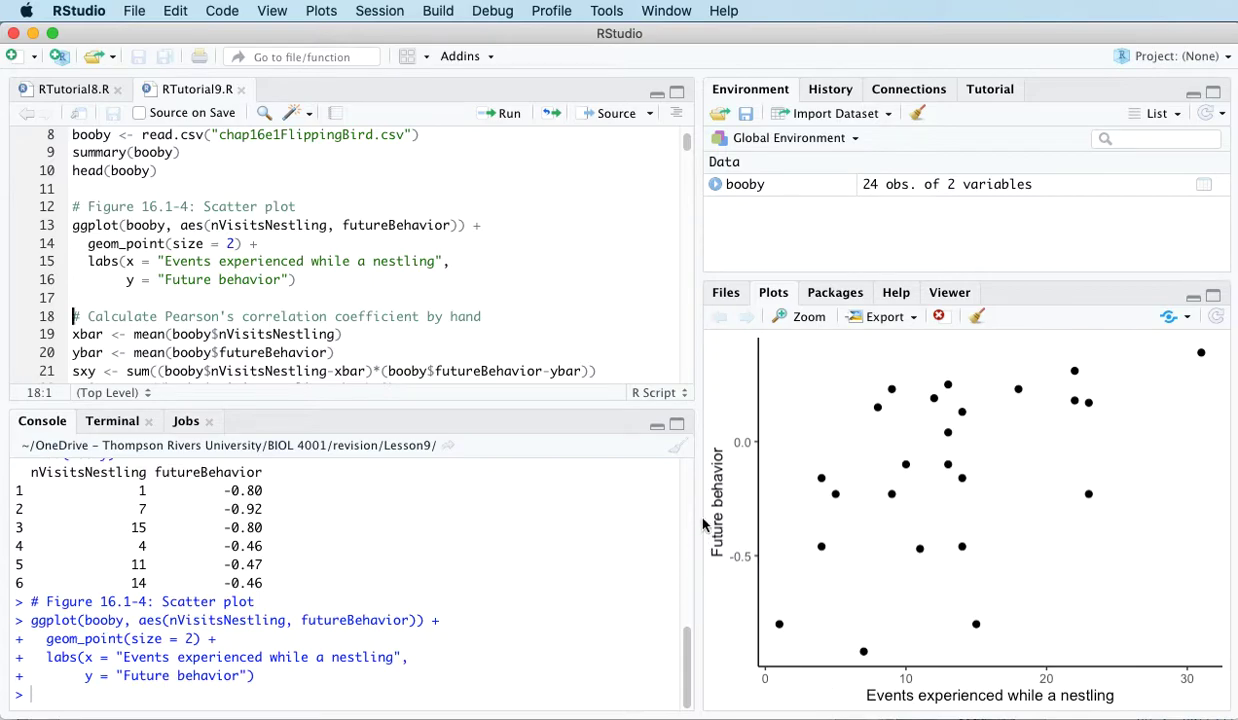
{"action": "mouse_move", "coordinate": [793, 568]}
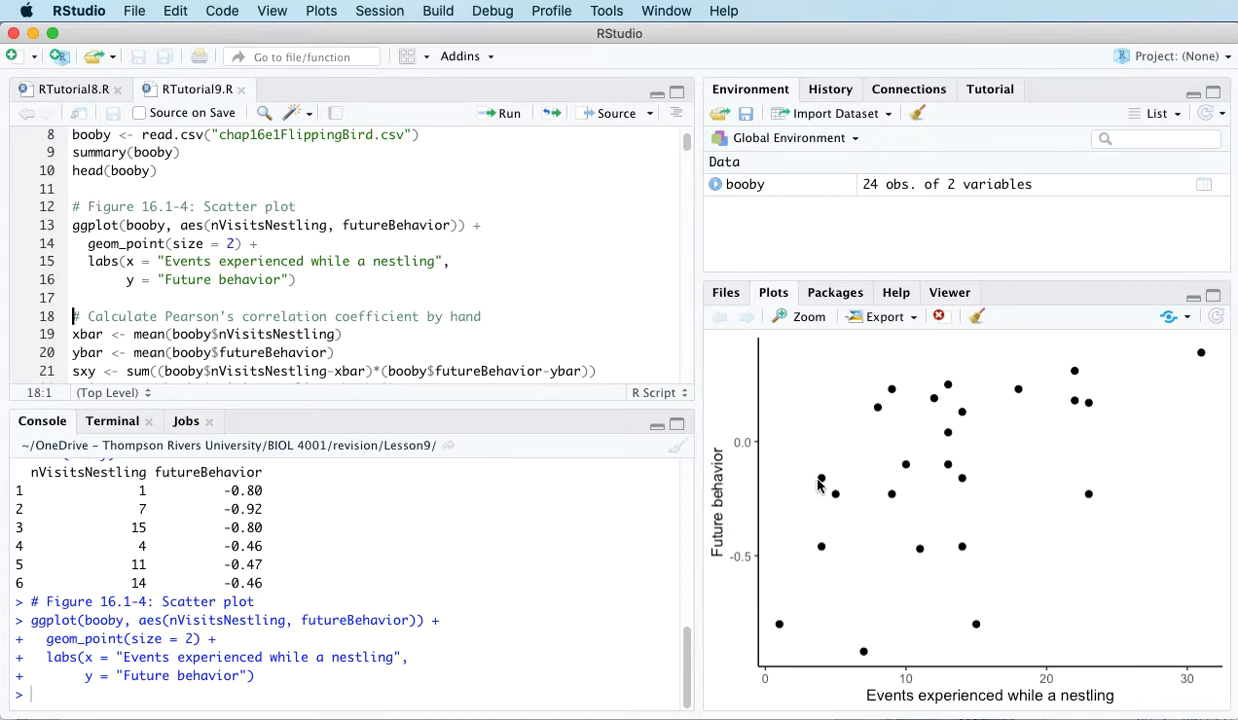
{"action": "mouse_move", "coordinate": [823, 608]}
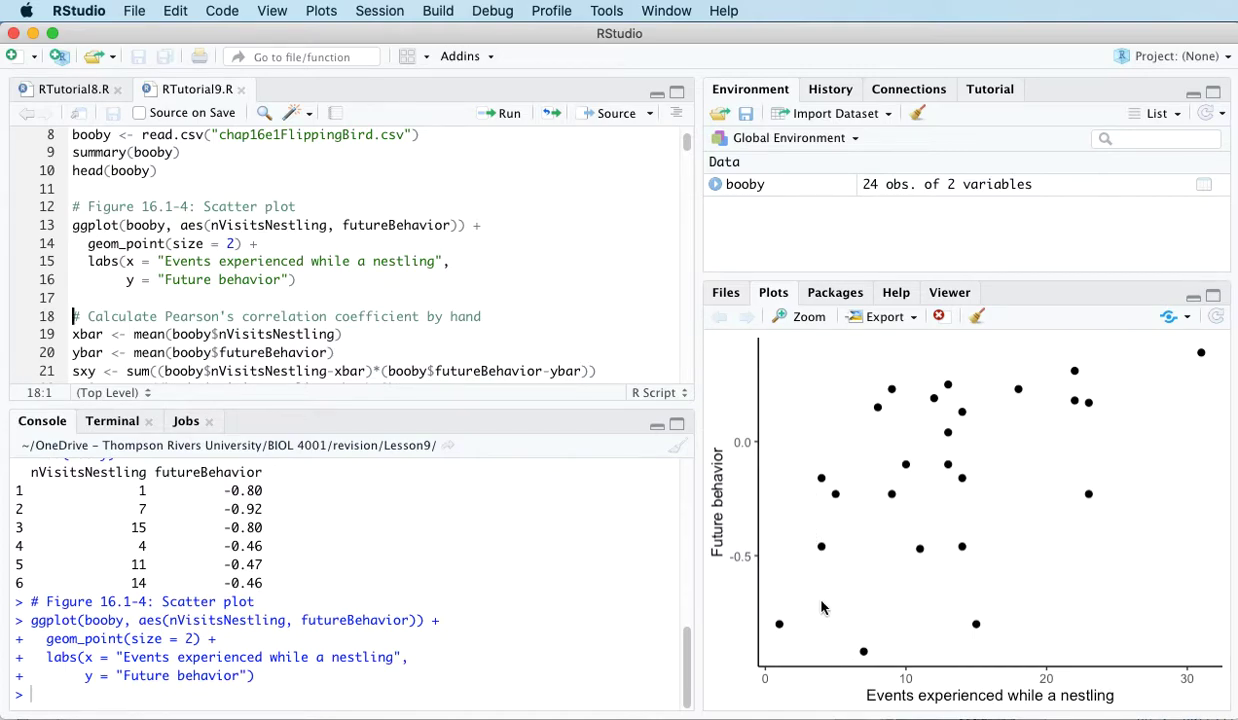
{"action": "mouse_move", "coordinate": [800, 350]}
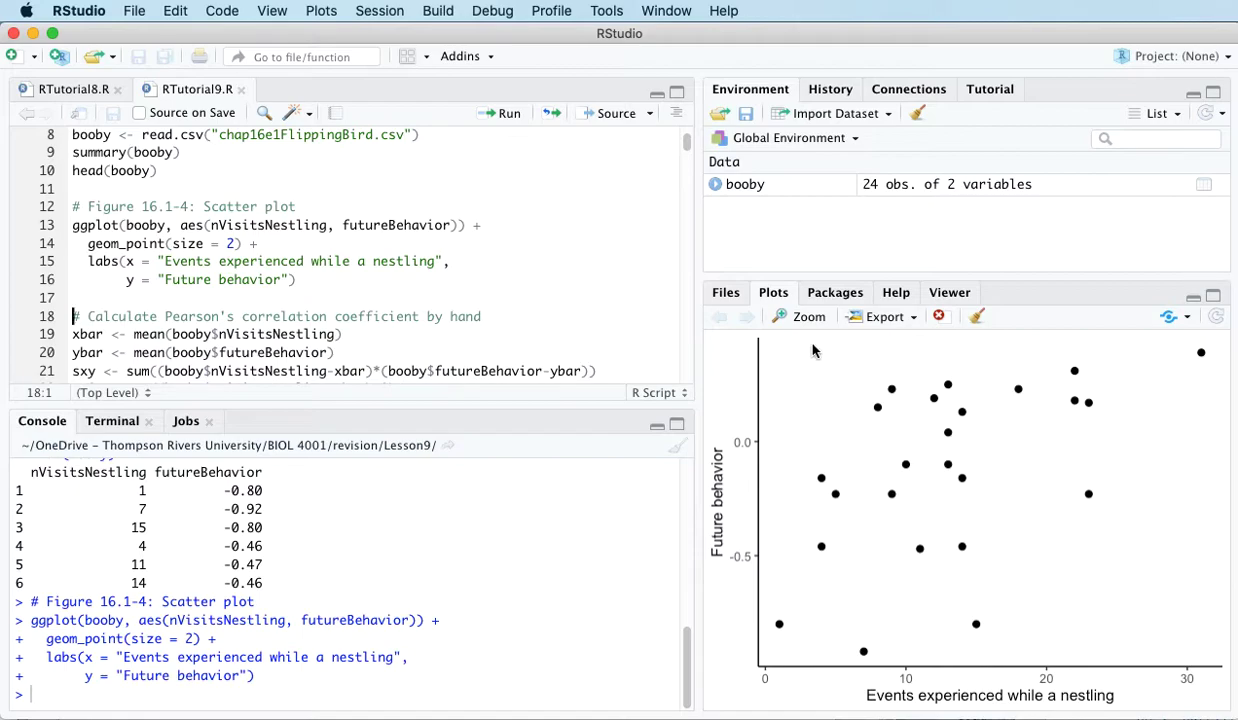
{"action": "mouse_move", "coordinate": [1018, 713]}
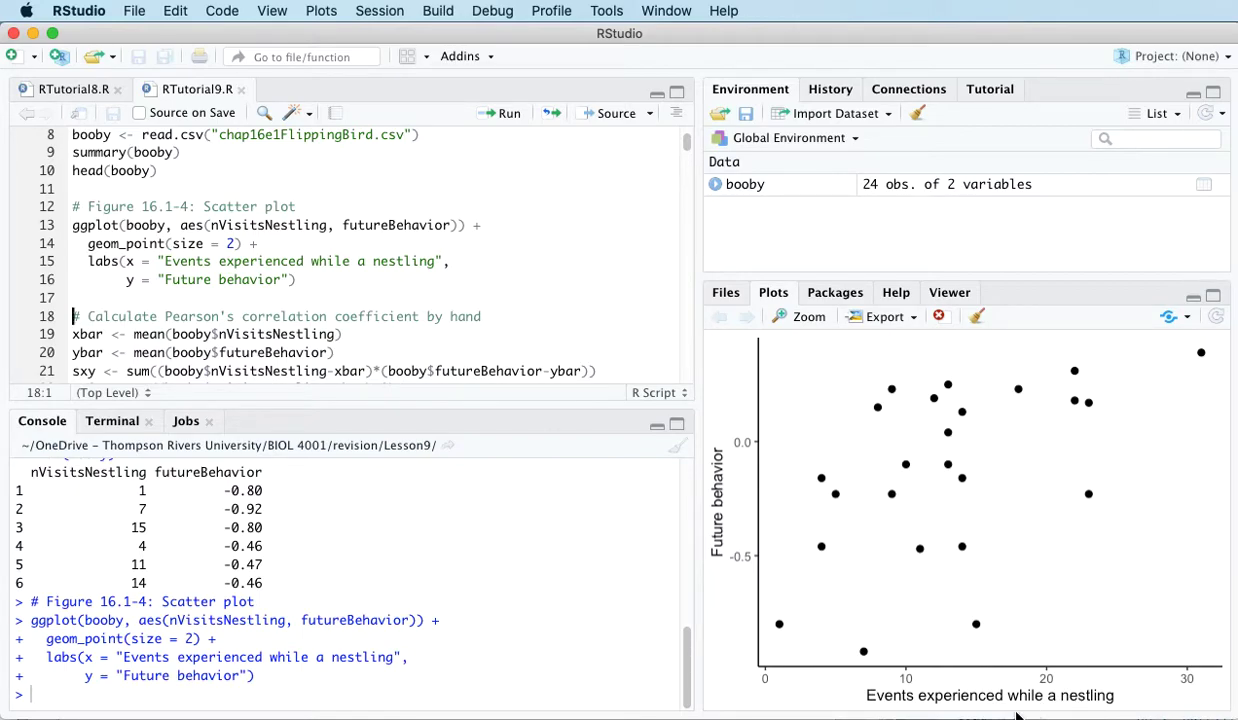
{"action": "mouse_move", "coordinate": [893, 712]}
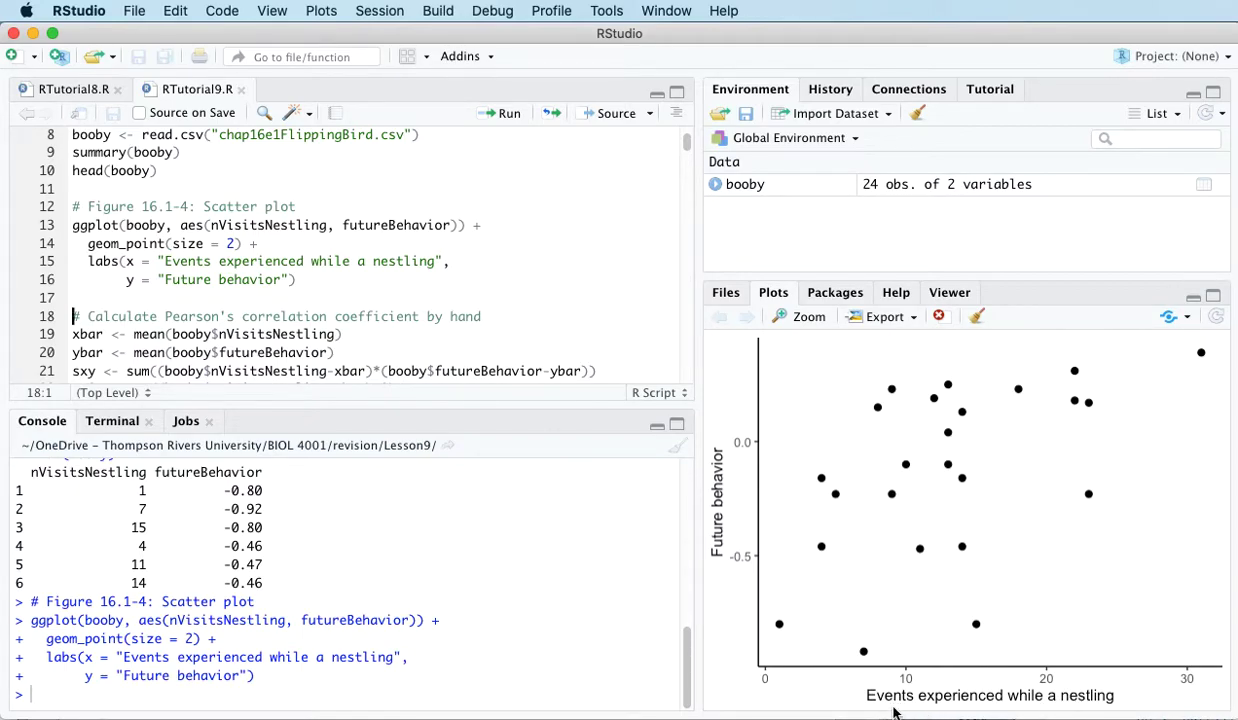
{"action": "mouse_move", "coordinate": [946, 710]}
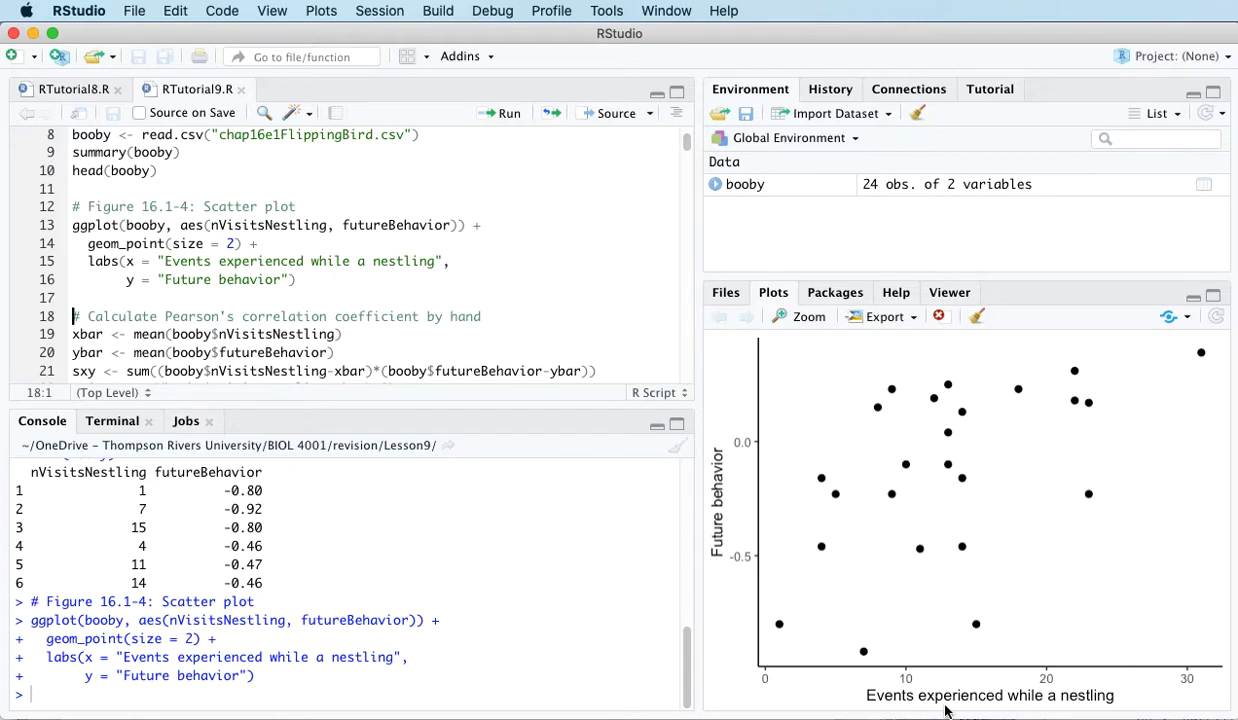
{"action": "mouse_move", "coordinate": [1145, 679]}
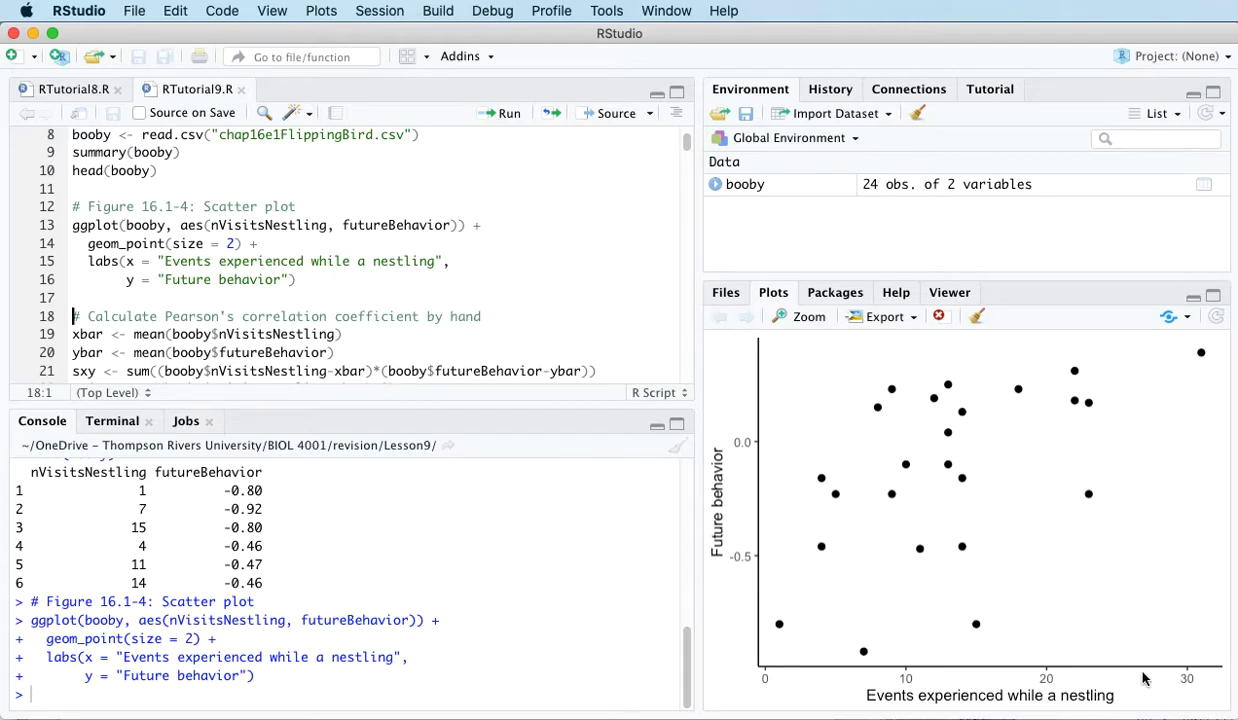
{"action": "mouse_move", "coordinate": [1160, 675]}
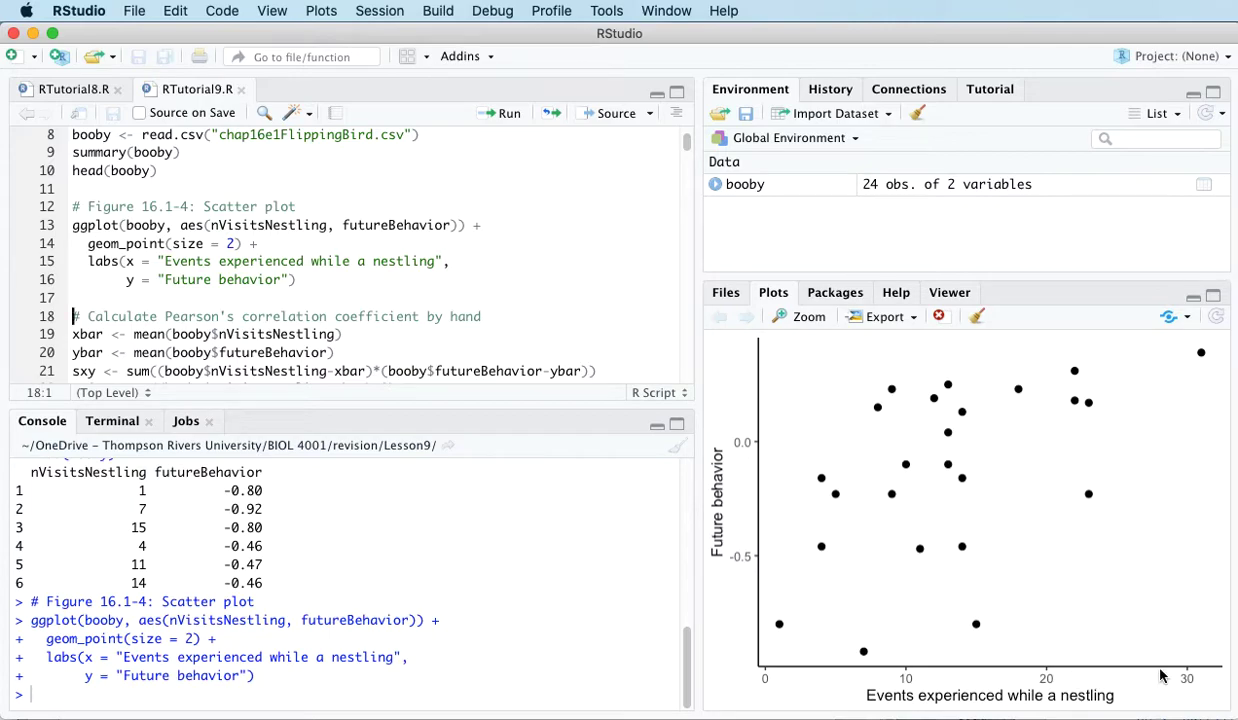
{"action": "mouse_move", "coordinate": [696, 555]}
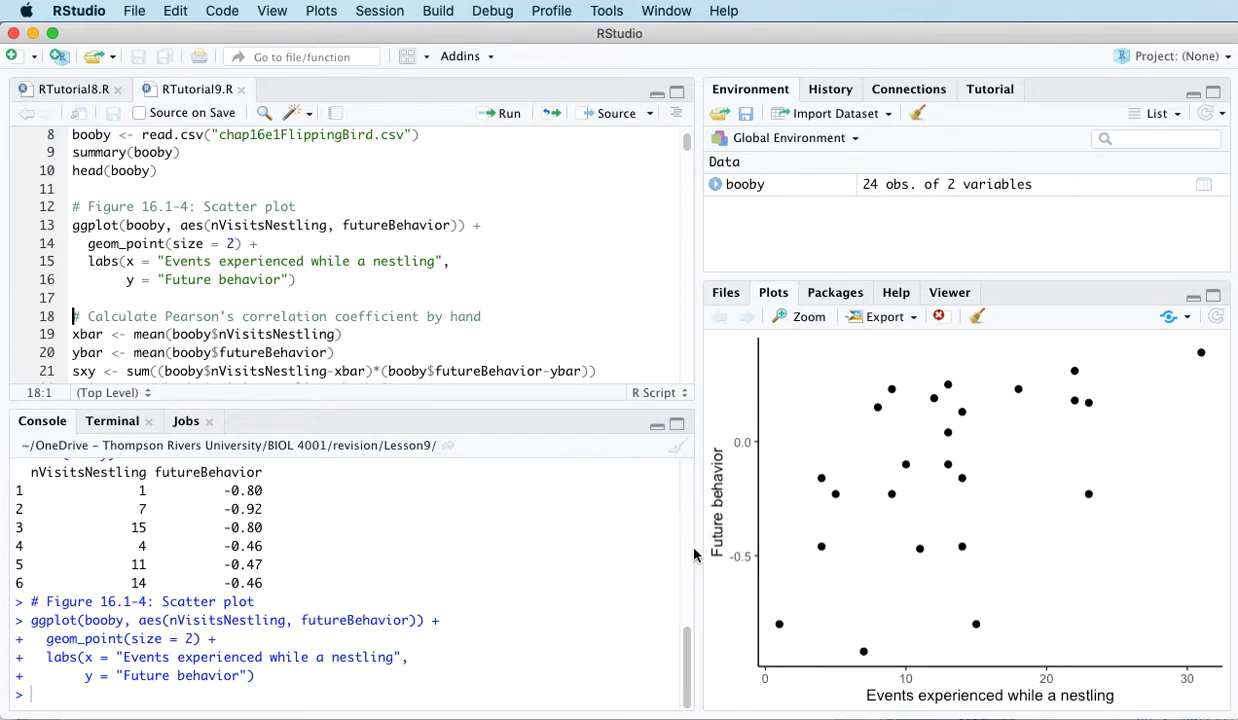
{"action": "mouse_move", "coordinate": [1180, 385]}
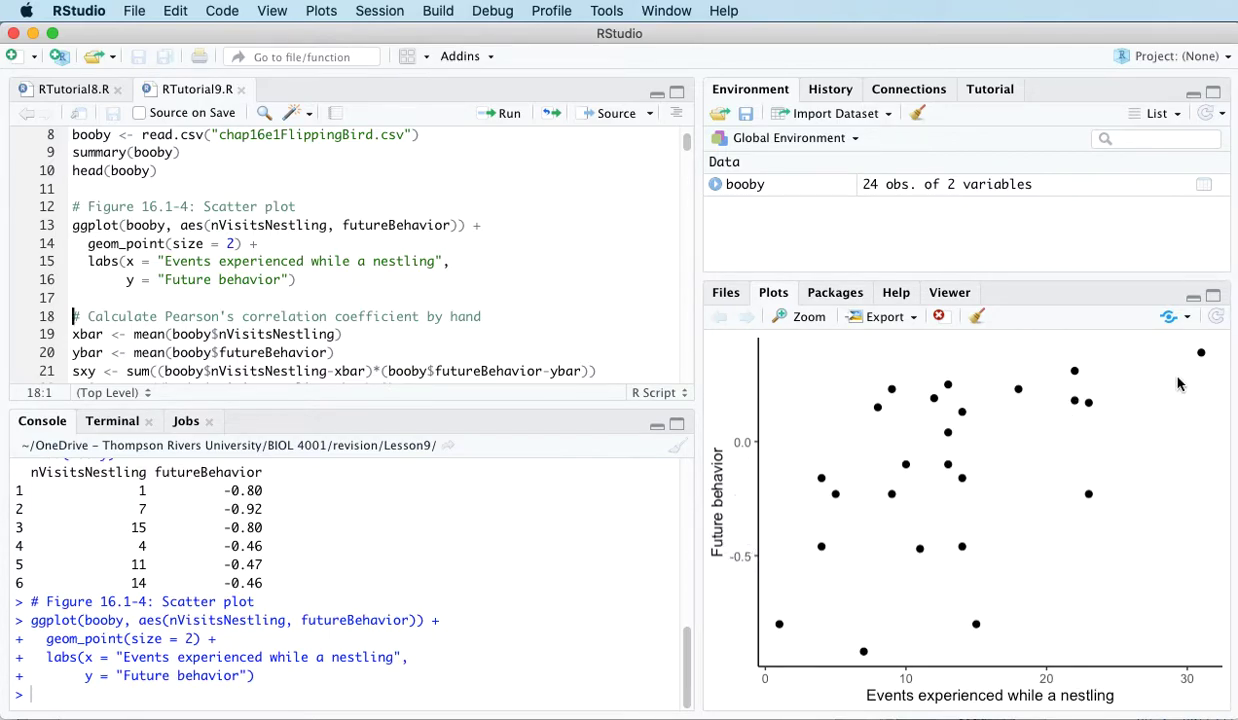
{"action": "mouse_move", "coordinate": [1165, 618]}
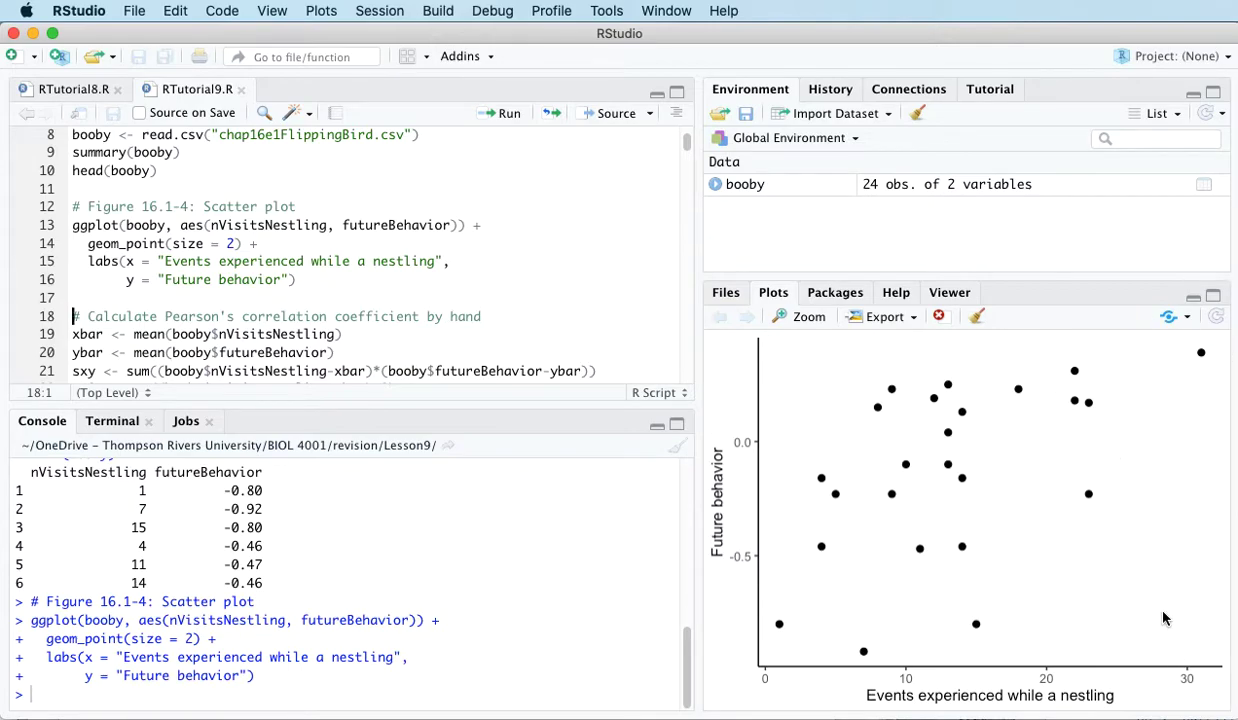
{"action": "mouse_move", "coordinate": [1122, 648]}
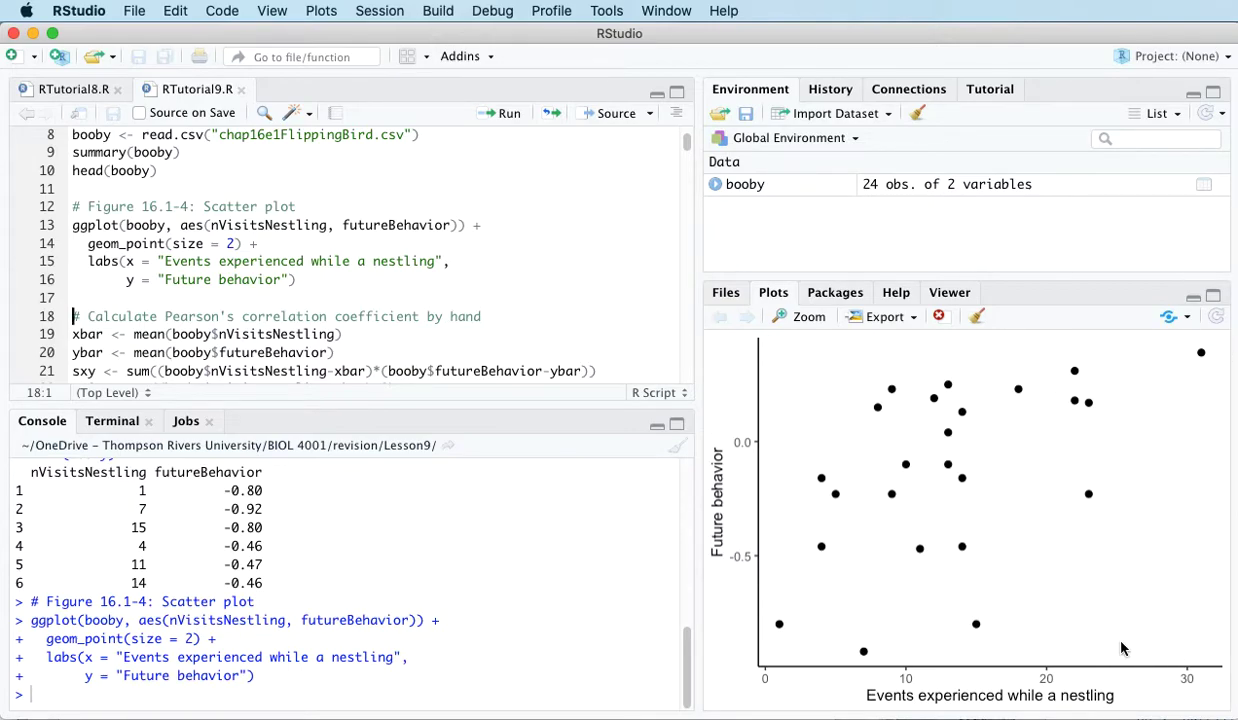
- Show script lines 22–34 with the hand-computed r of 0.5337225 and select cor.test
{"action": "scroll", "scroll_direction": "down", "scroll_amount": 3}
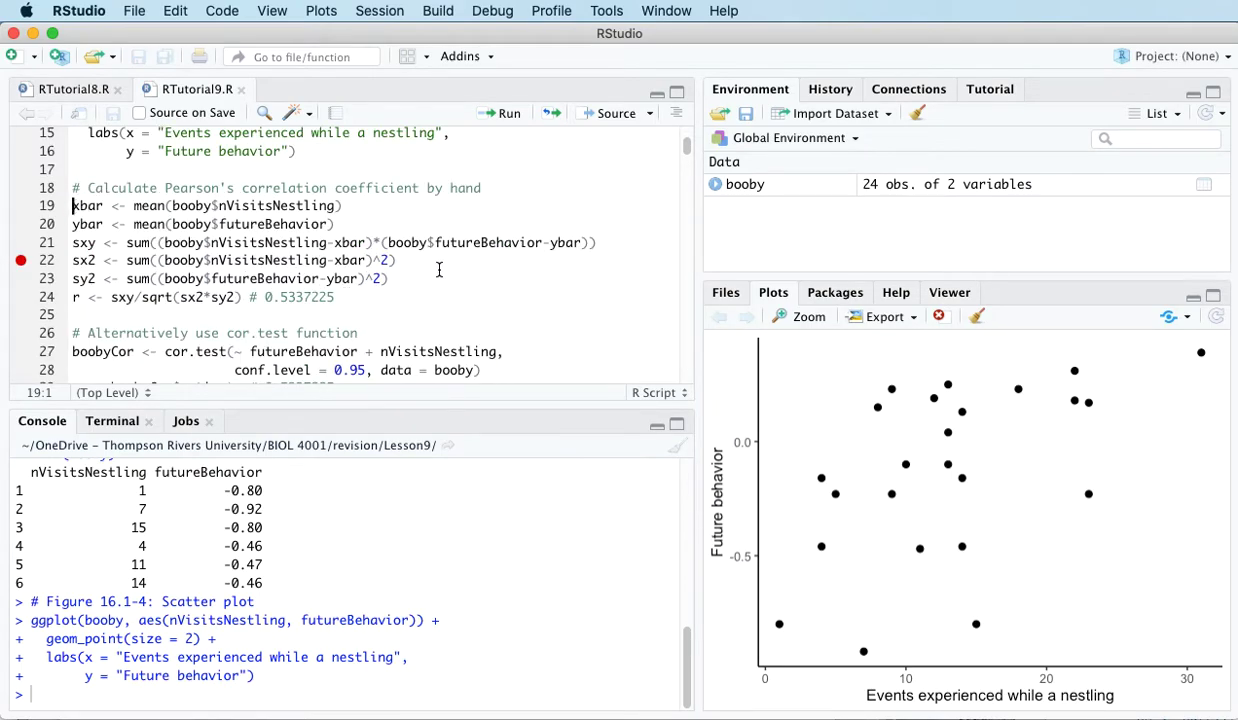
{"action": "mouse_move", "coordinate": [560, 305]}
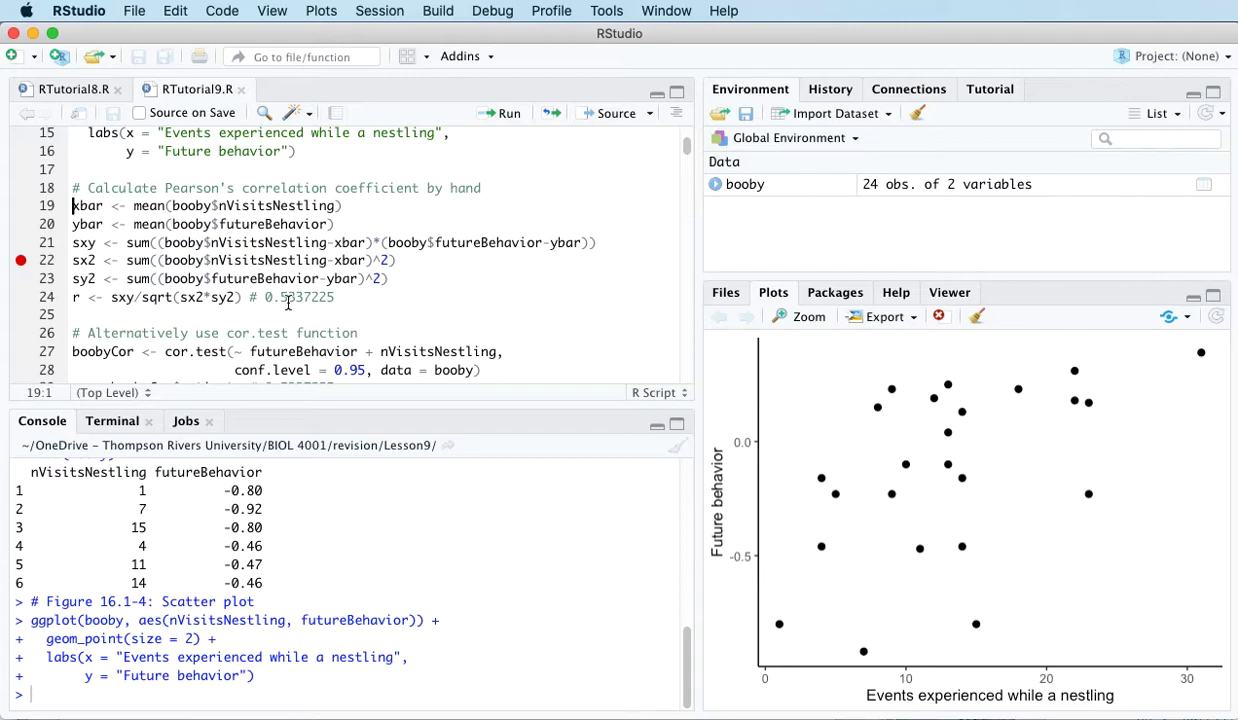
{"action": "scroll", "scroll_direction": "down", "scroll_amount": 3}
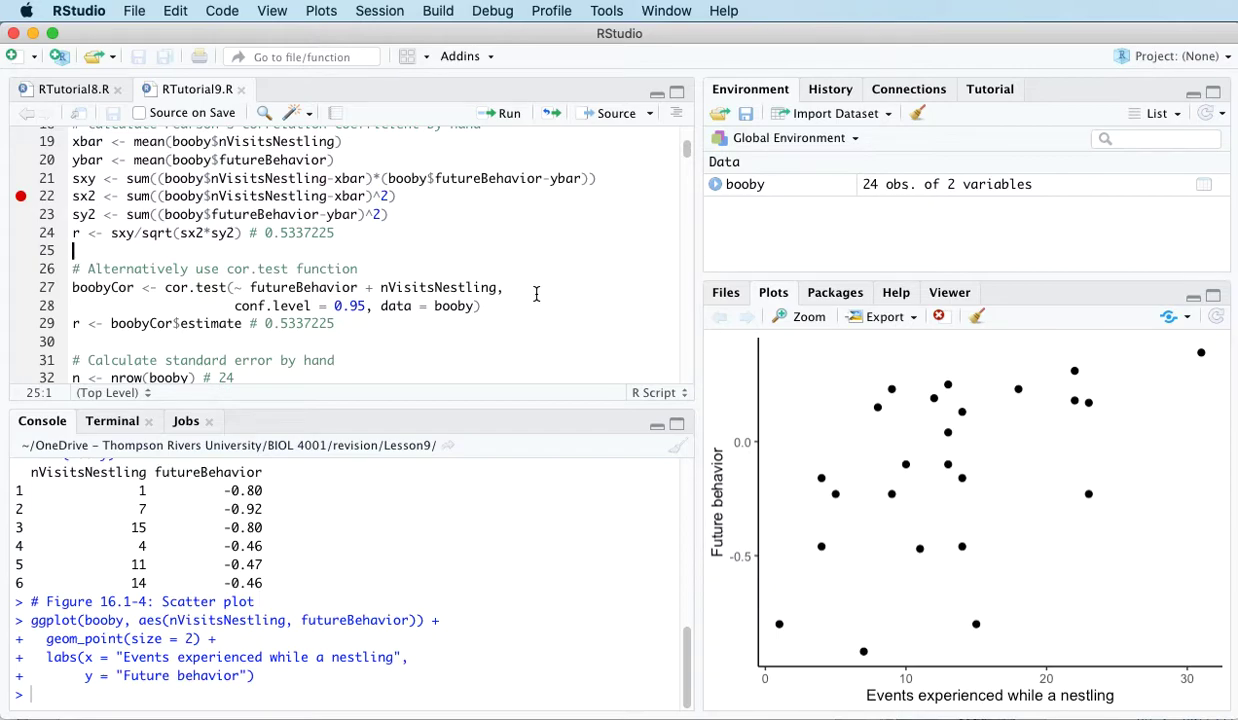
{"action": "scroll", "scroll_direction": "up", "scroll_amount": 3}
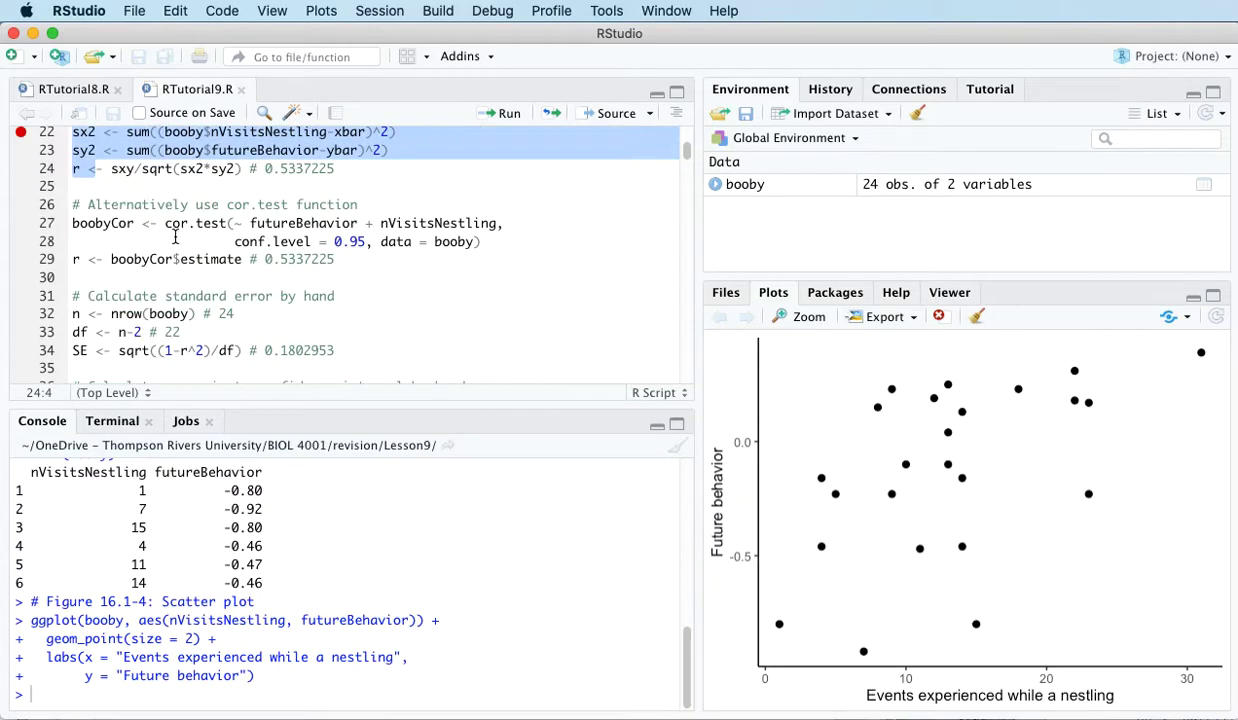
{"action": "left_click", "coordinate": [194, 223]}
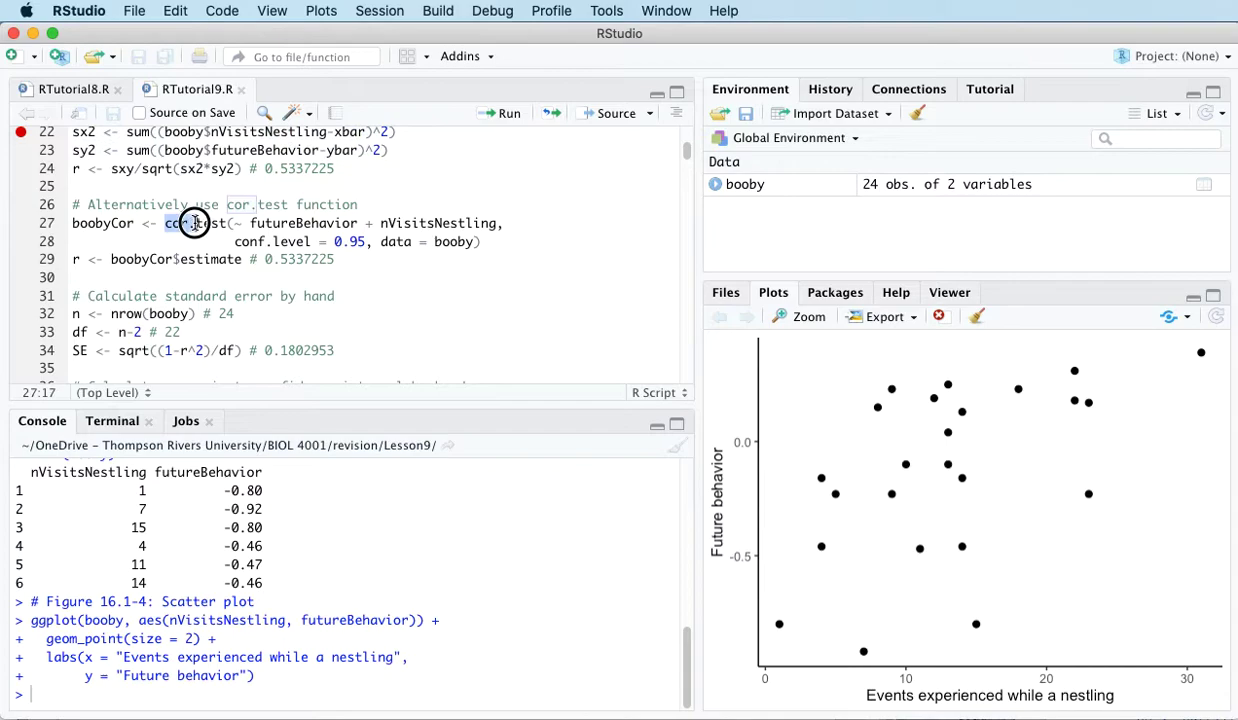
{"action": "double_click", "coordinate": [196, 223]}
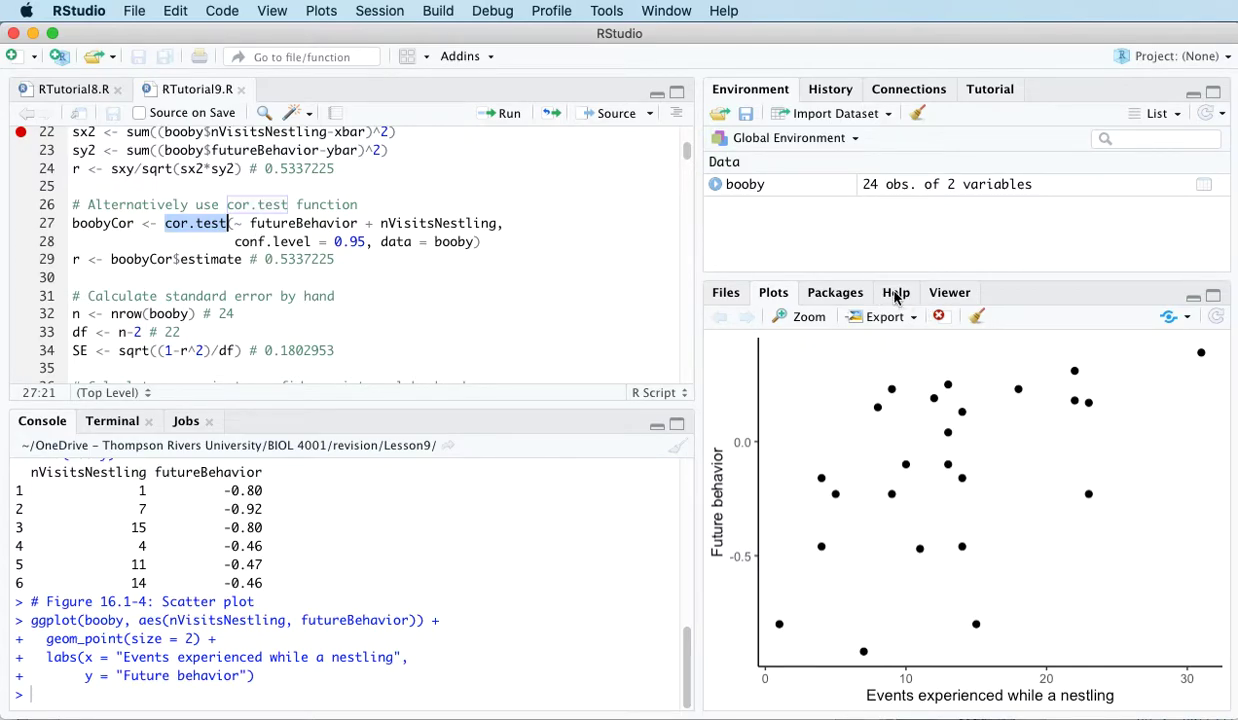
- Look up cor.test in the Help pane and highlight the conf.level argument in the script
{"action": "left_click", "coordinate": [895, 292]}
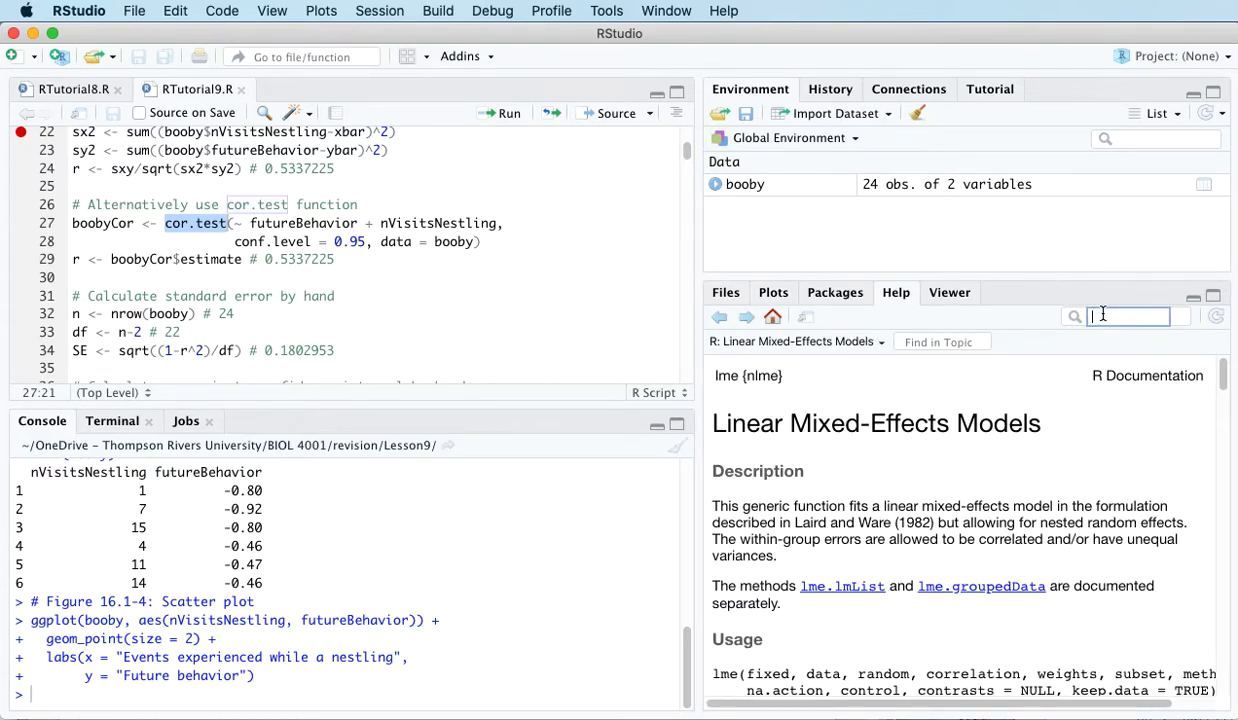
{"action": "type", "text": "cor.test"}
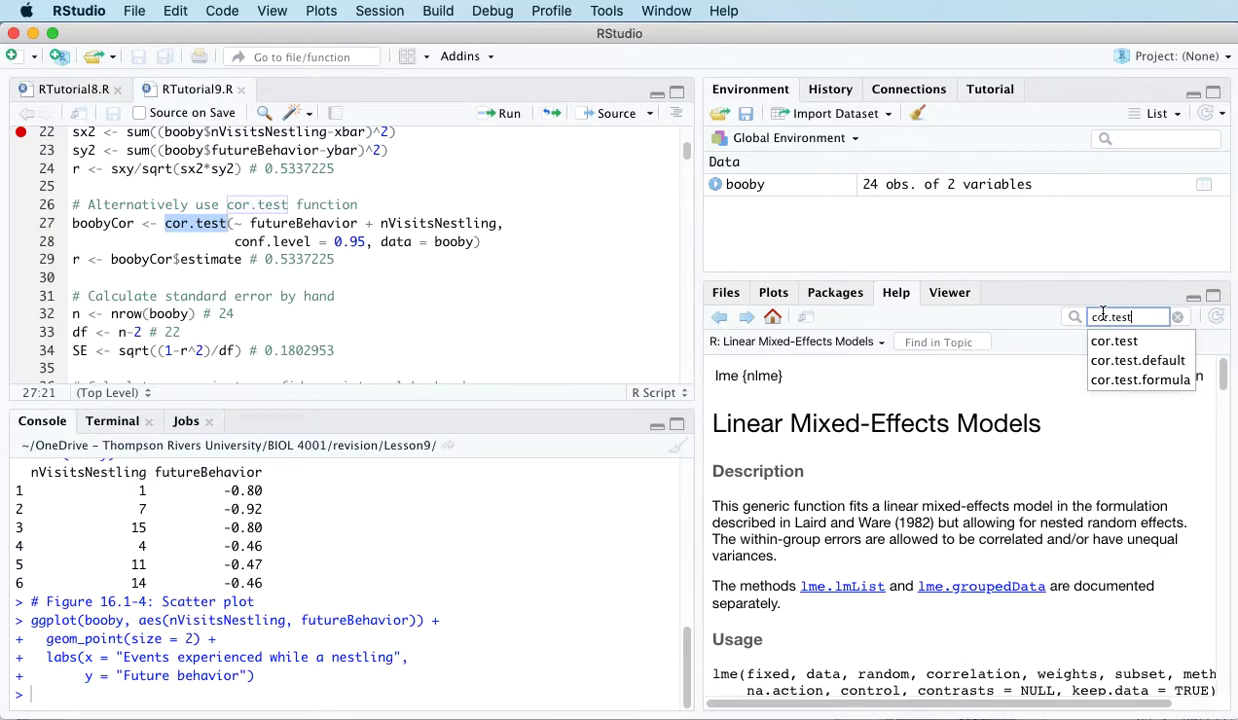
{"action": "left_click", "coordinate": [1114, 340]}
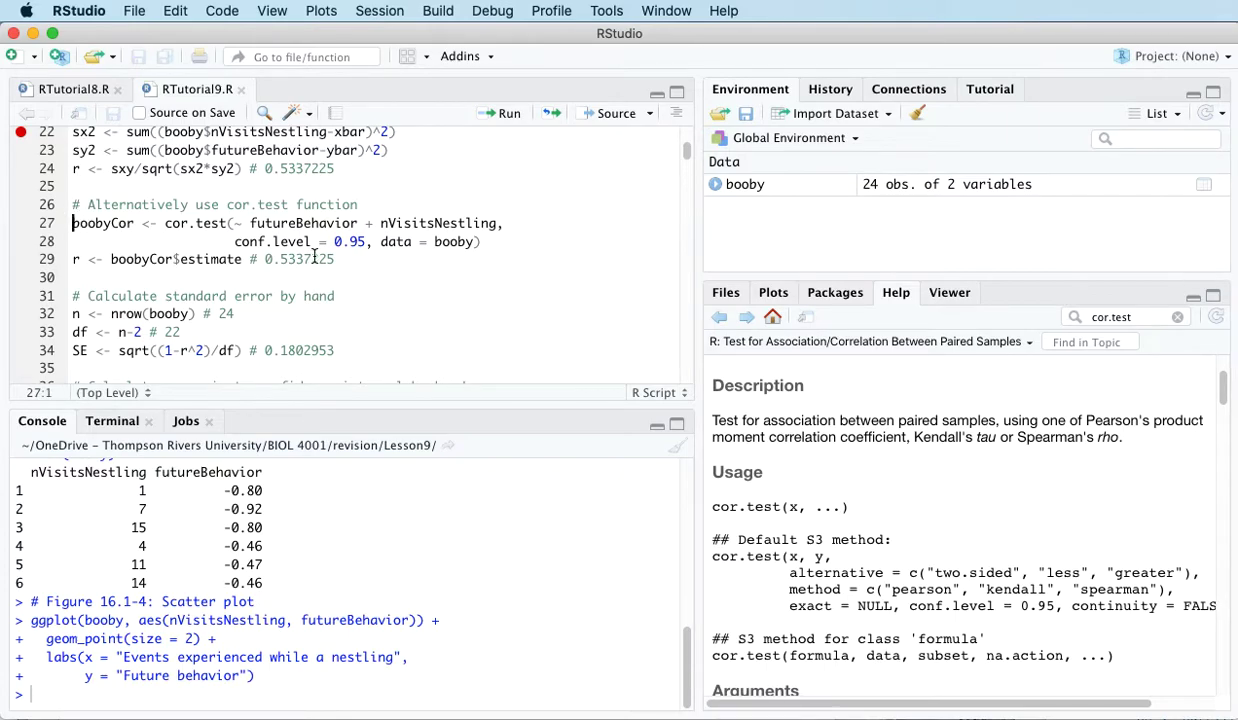
{"action": "mouse_move", "coordinate": [499, 113]}
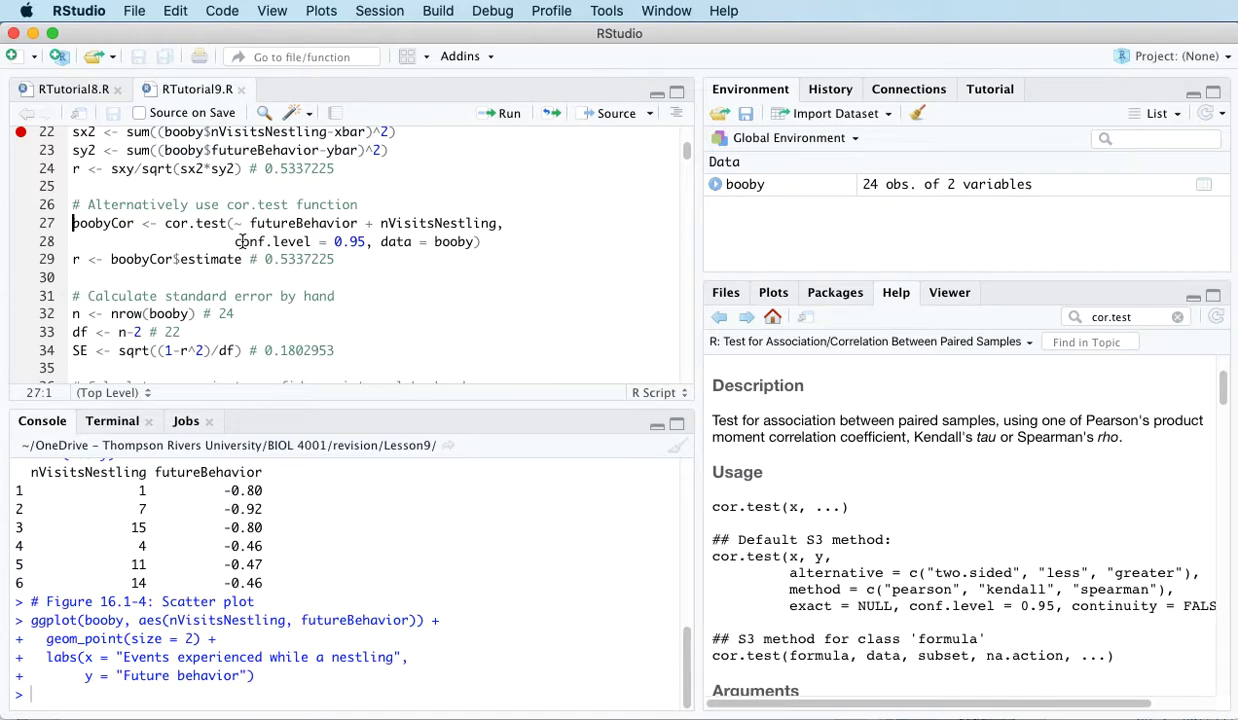
{"action": "mouse_move", "coordinate": [240, 241]}
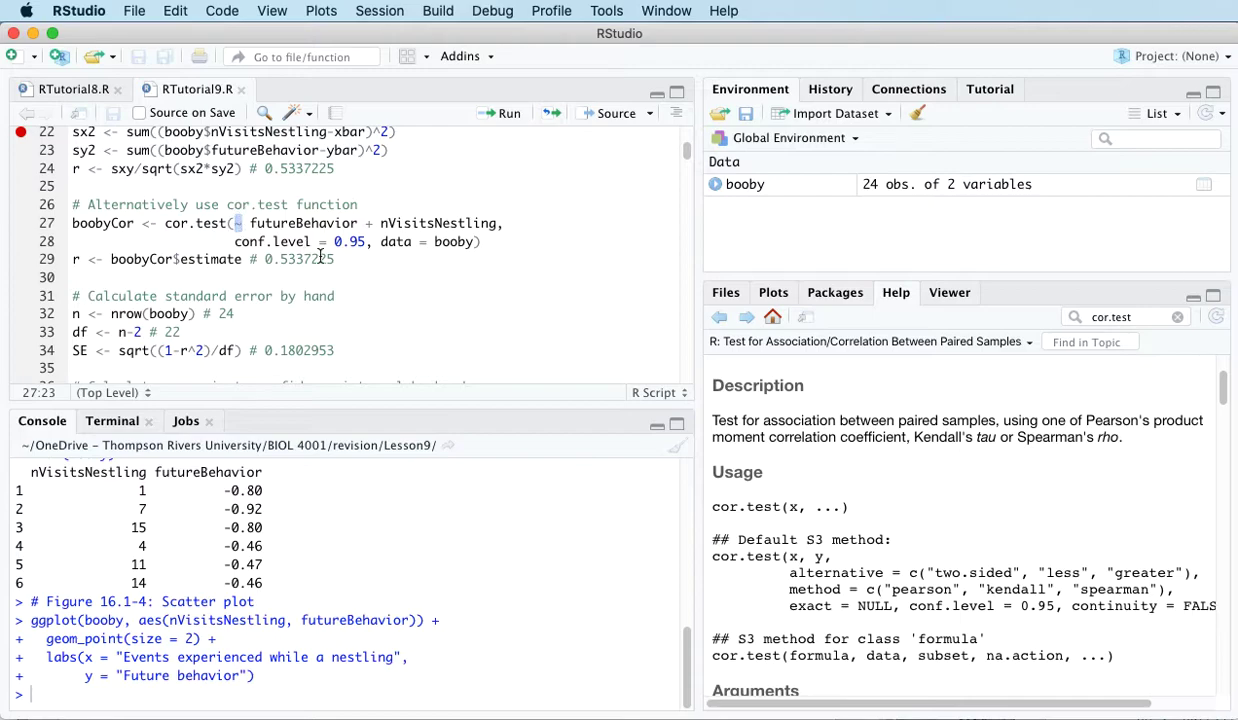
{"action": "mouse_move", "coordinate": [361, 273]}
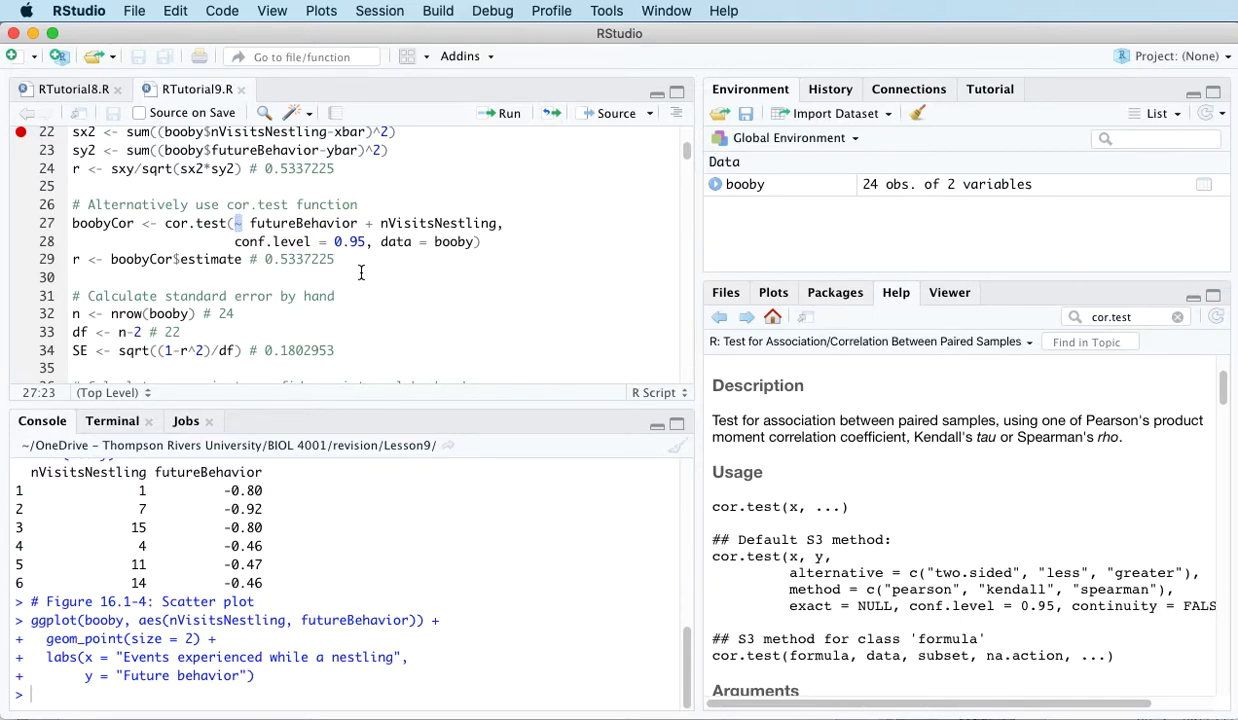
{"action": "mouse_move", "coordinate": [340, 293]}
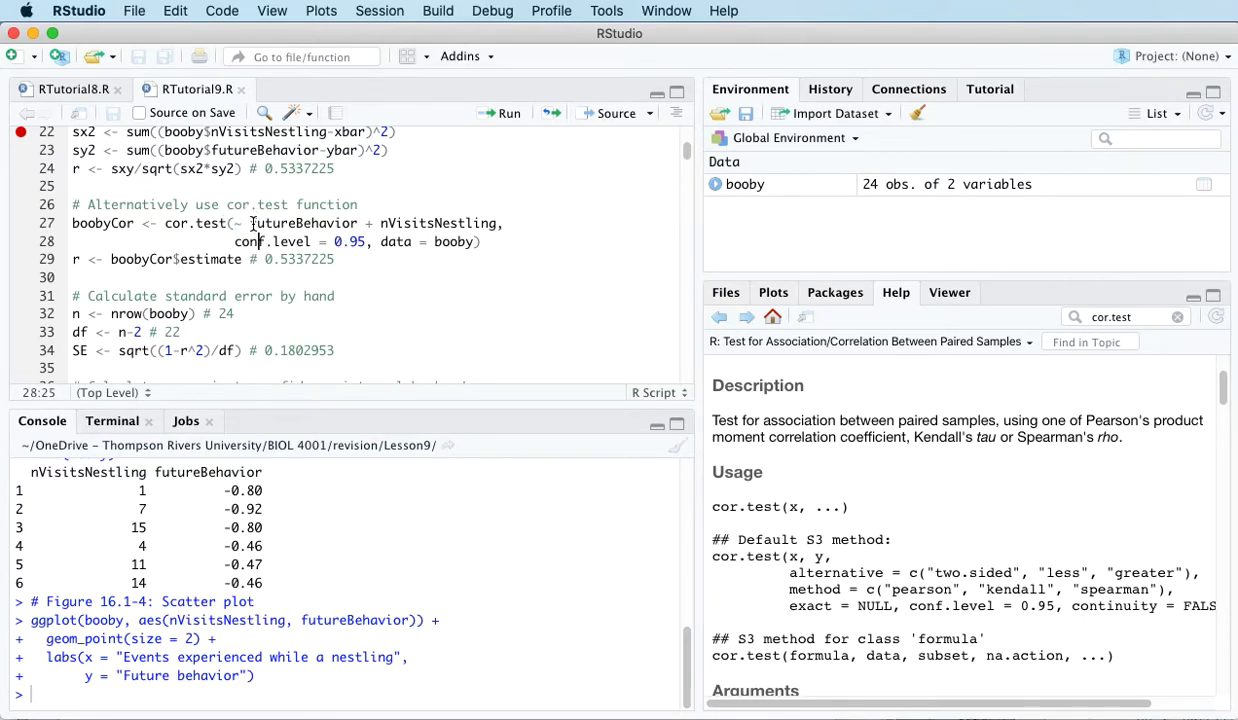
{"action": "left_click", "coordinate": [238, 223]}
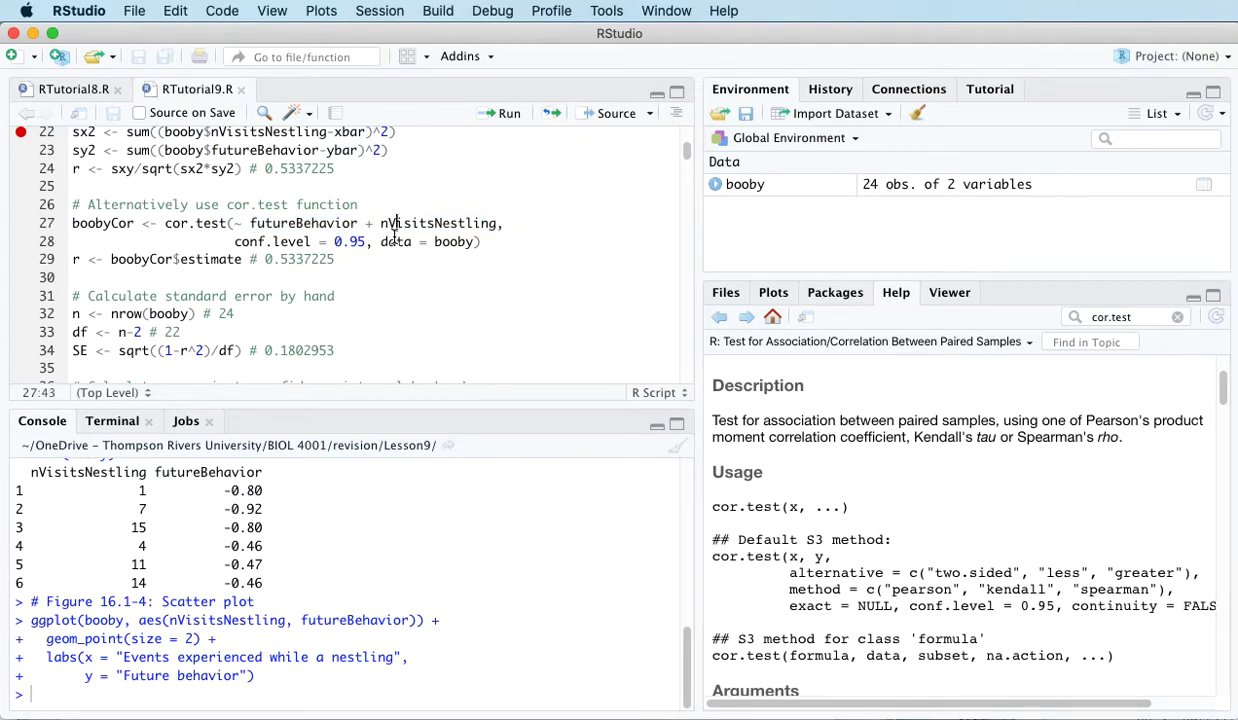
{"action": "left_click_drag", "start_coordinate": [234, 241], "coordinate": [360, 241]}
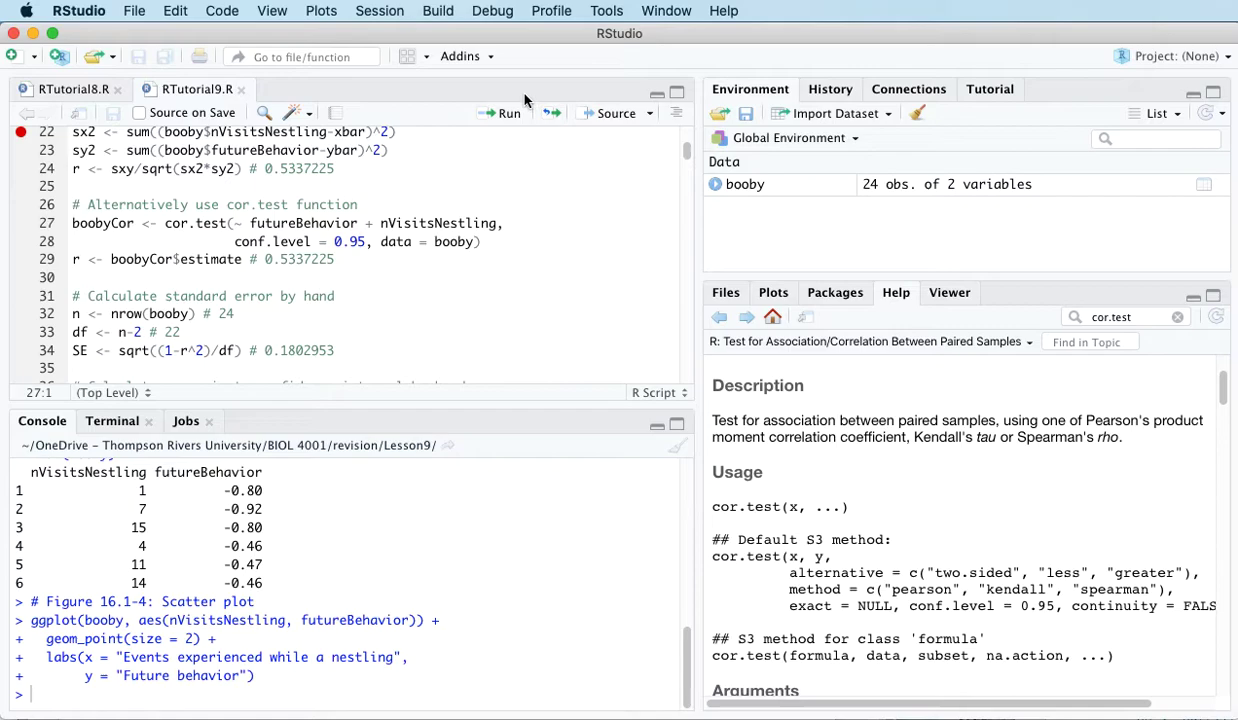
- Run cor.test into boobyCor, extract its estimate r = 0.5337225, and redisplay the scatter plot
{"action": "left_click", "coordinate": [508, 113]}
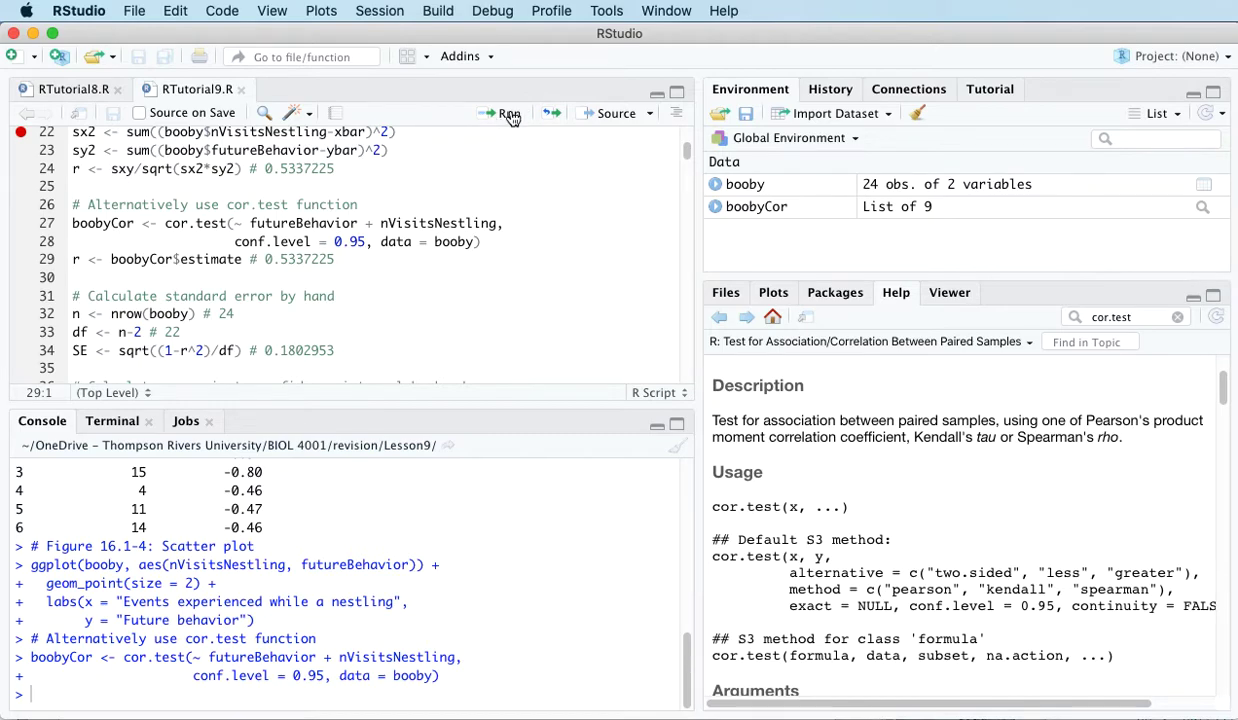
{"action": "mouse_move", "coordinate": [508, 113]}
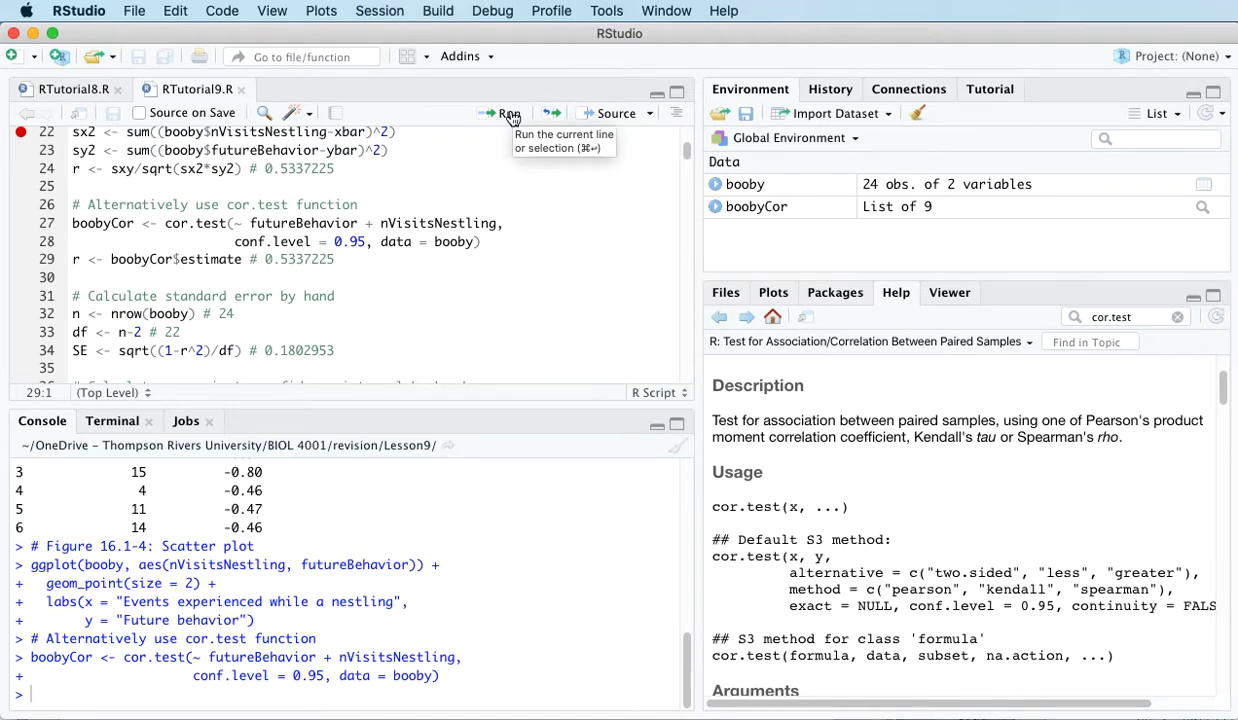
{"action": "left_click", "coordinate": [503, 113]}
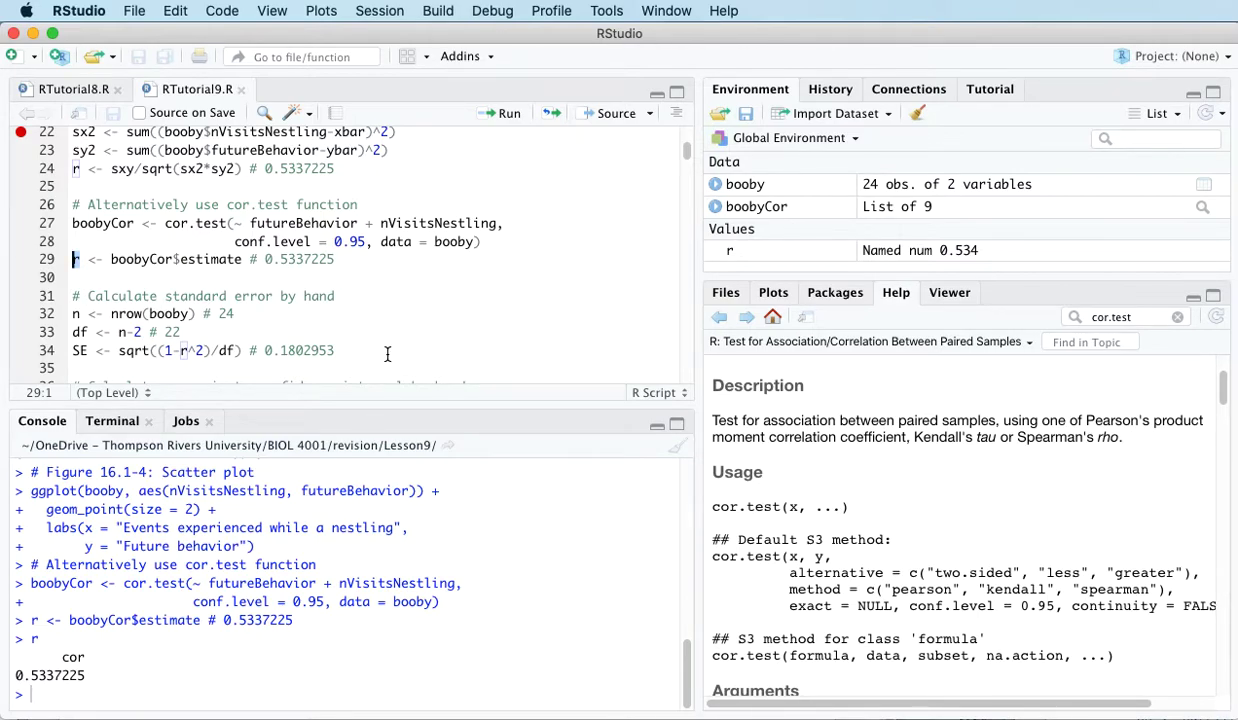
{"action": "left_click", "coordinate": [772, 292]}
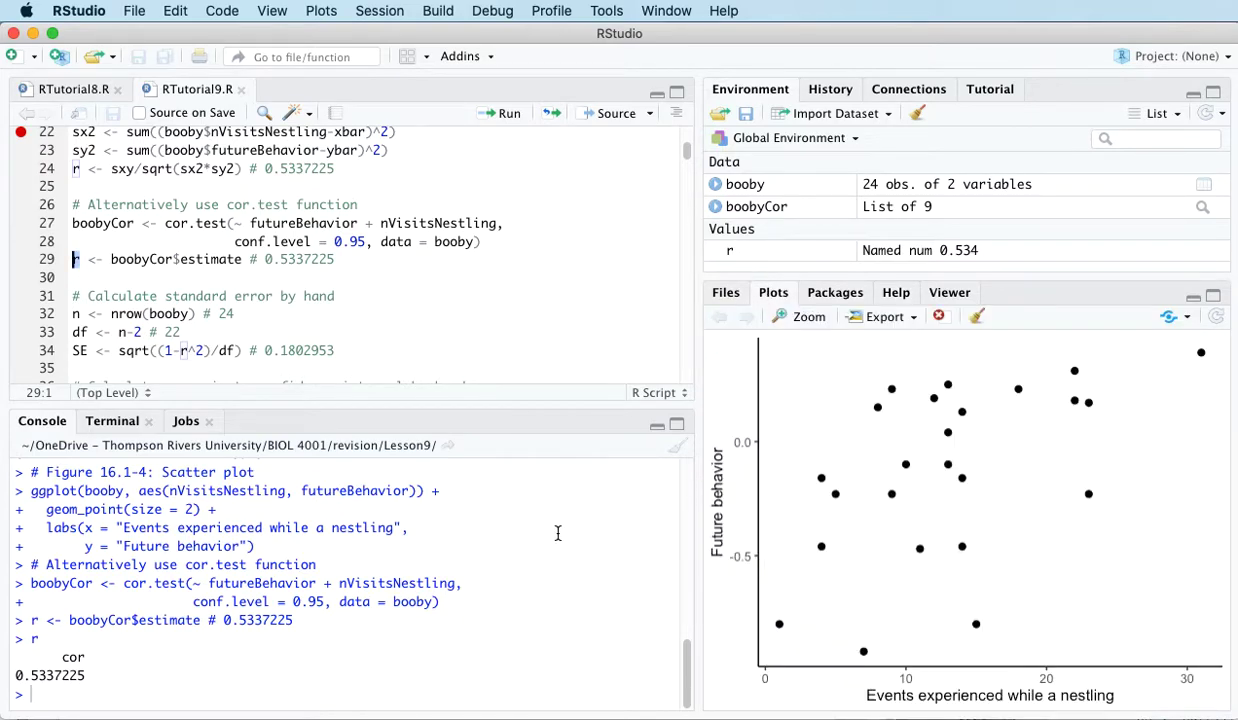
{"action": "mouse_move", "coordinate": [365, 260]}
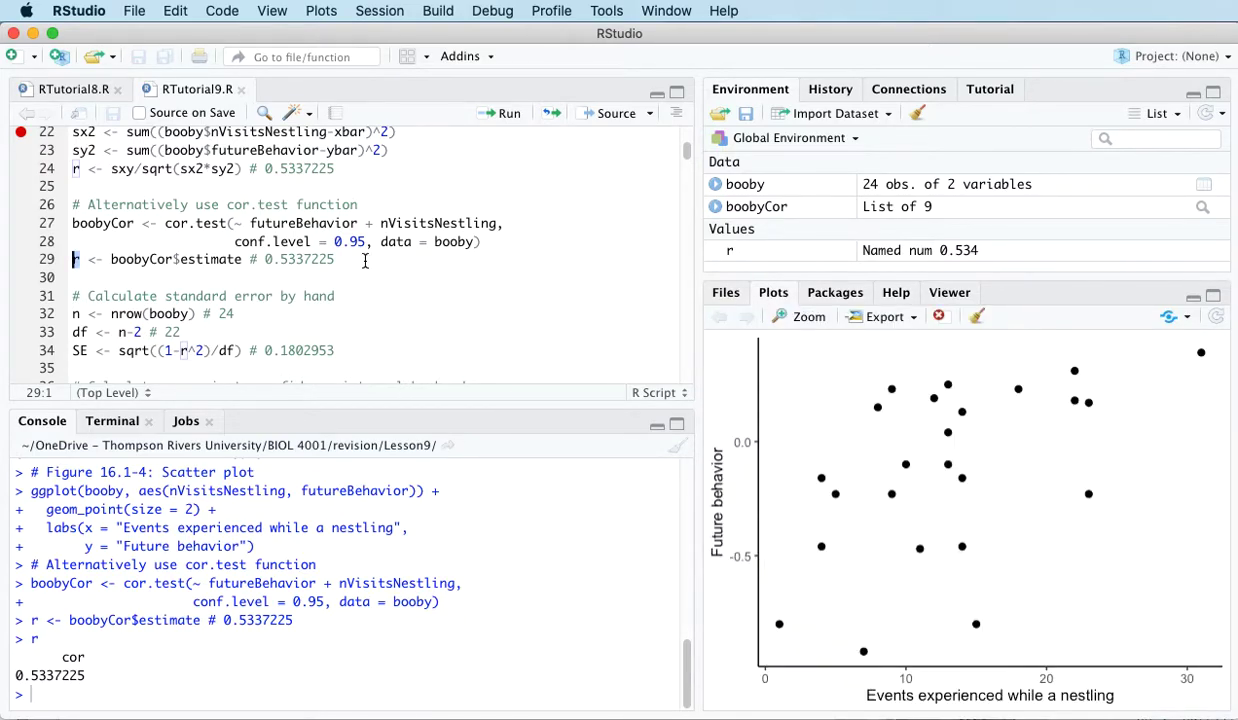
- Walk through the by-hand standard error and Fisher z interval (0.166084 to 0.7710999), marking the critical value
{"action": "scroll", "scroll_direction": "down", "scroll_amount": 3}
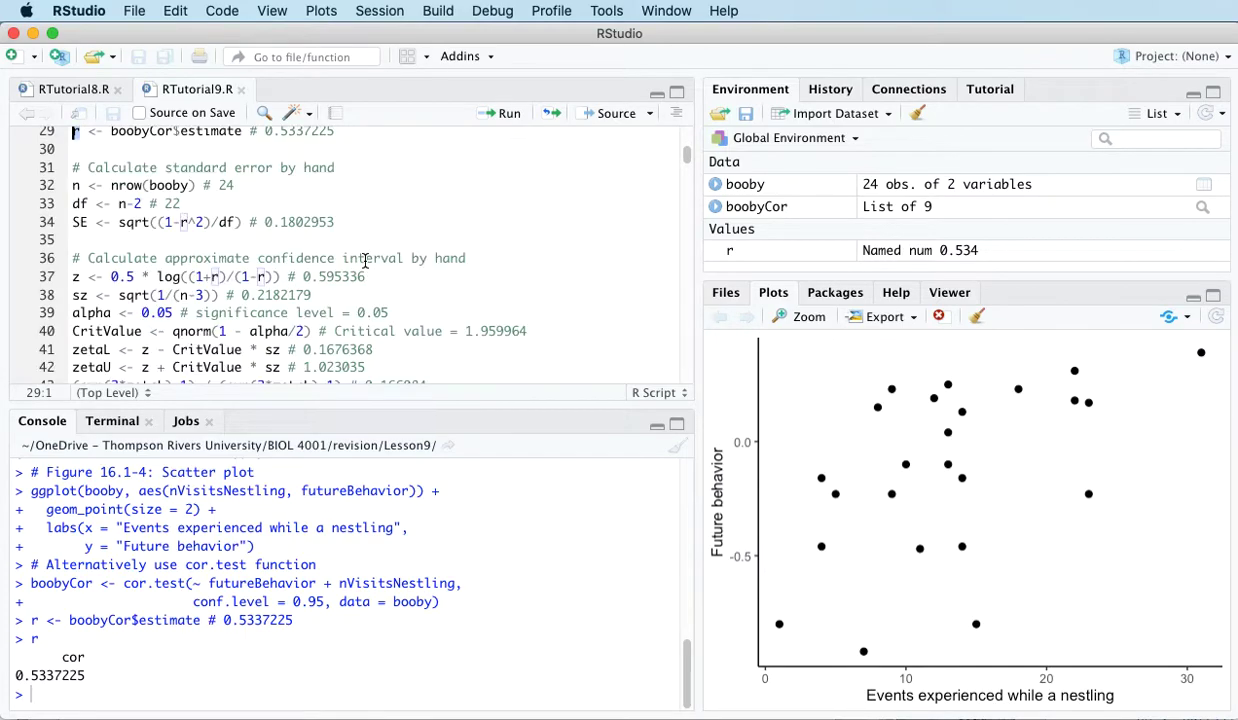
{"action": "mouse_move", "coordinate": [78, 184]}
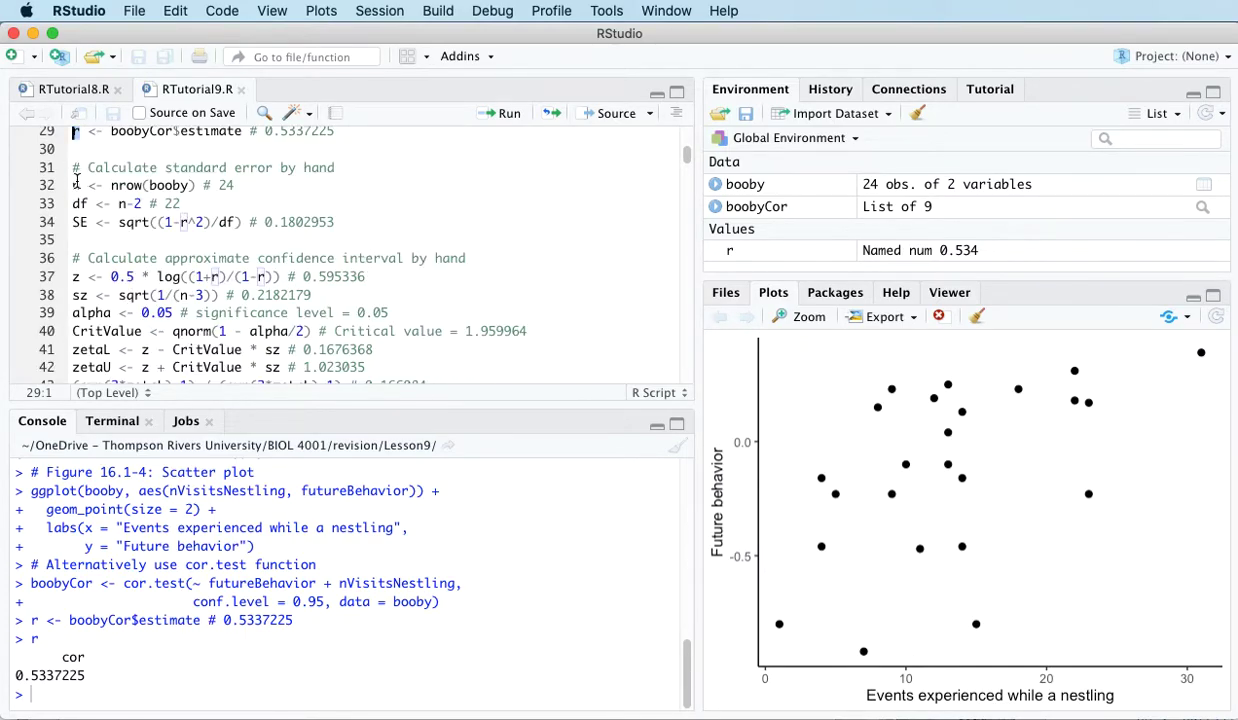
{"action": "left_click_drag", "start_coordinate": [73, 185], "coordinate": [100, 367]}
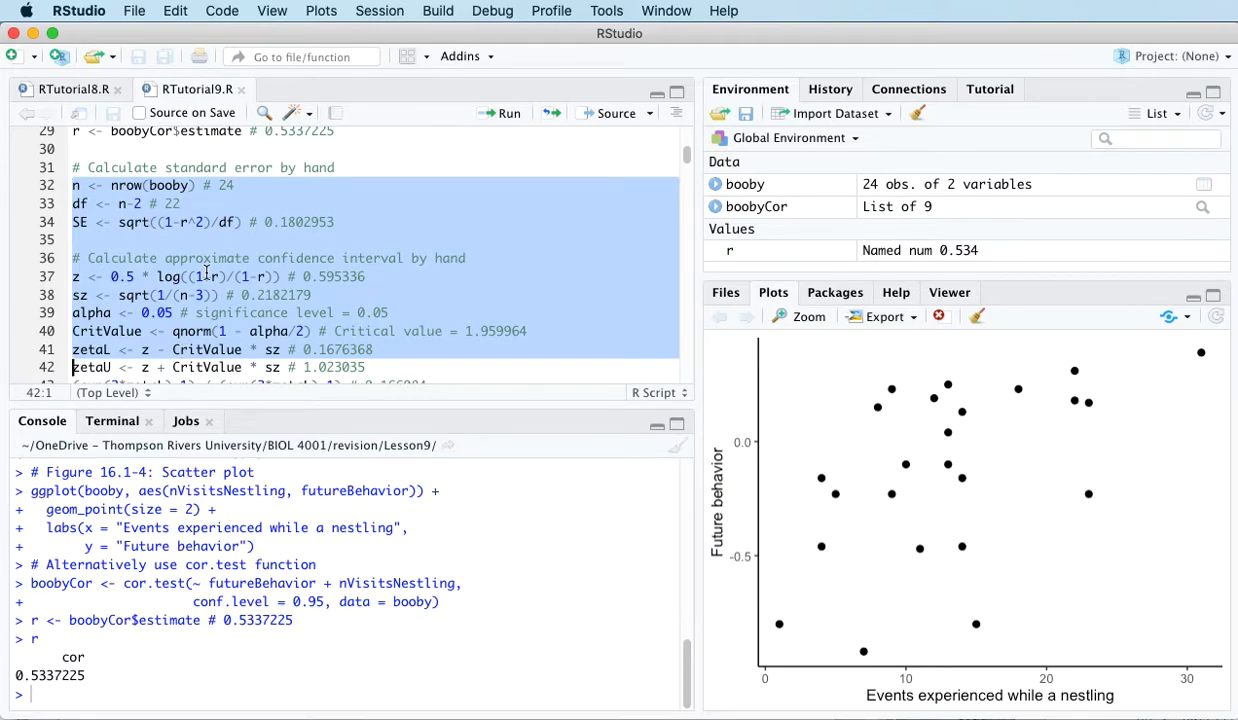
{"action": "left_click", "coordinate": [75, 294]}
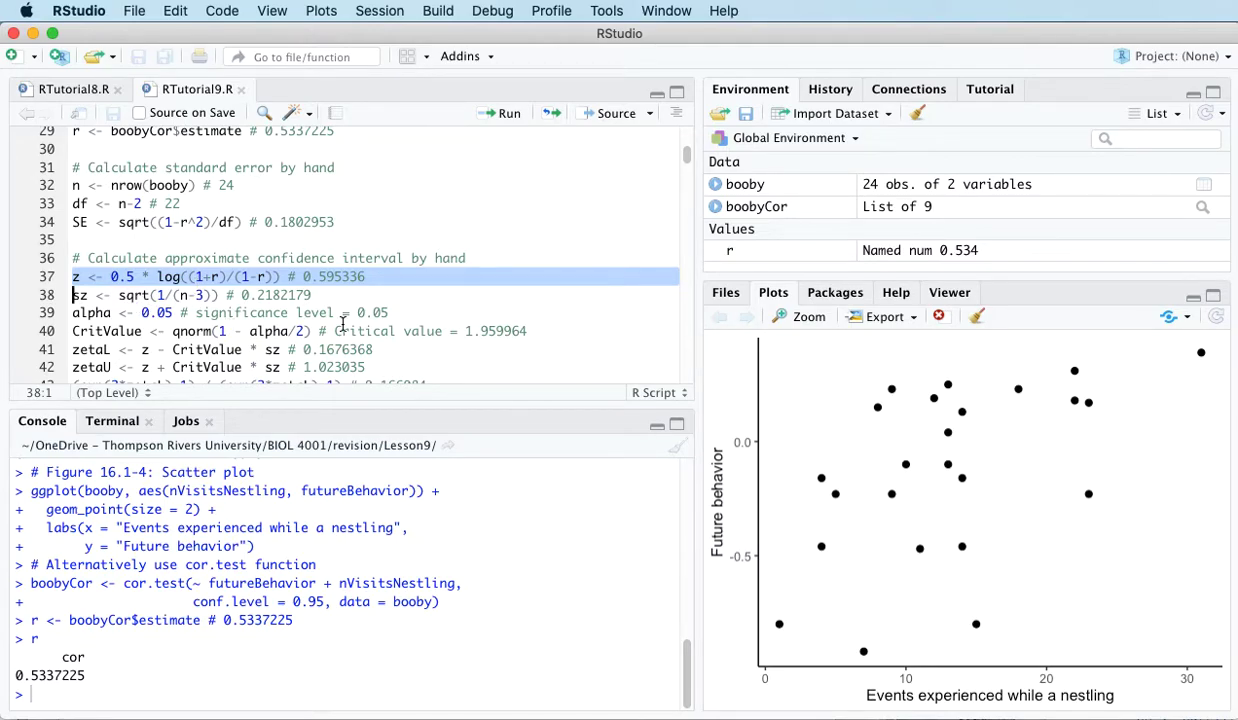
{"action": "scroll", "scroll_direction": "down", "scroll_amount": 3}
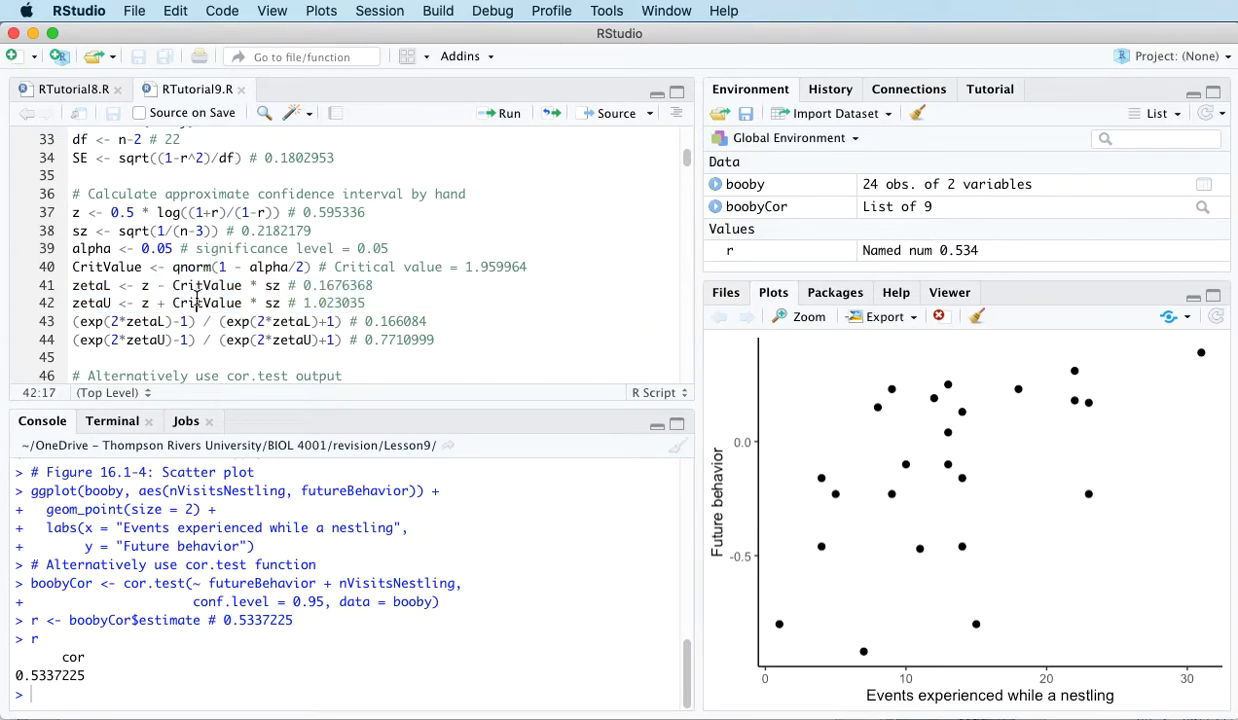
{"action": "scroll", "scroll_direction": "down", "scroll_amount": 3}
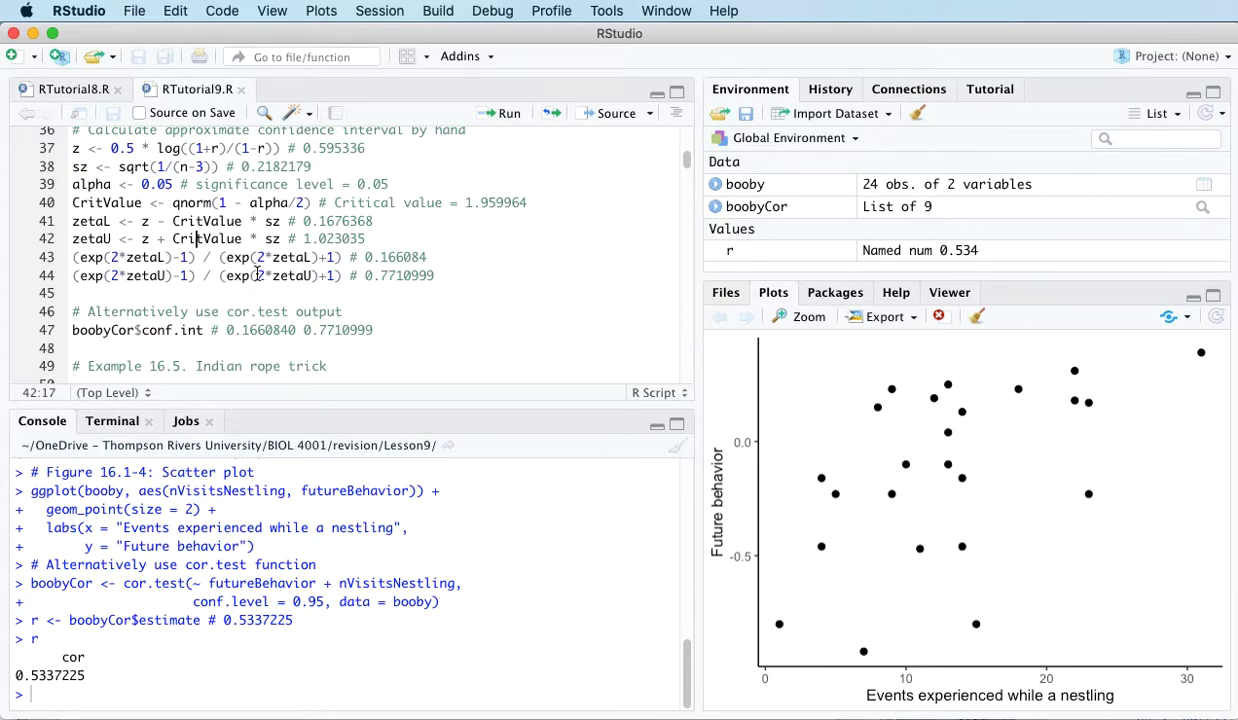
{"action": "double_click", "coordinate": [336, 221]}
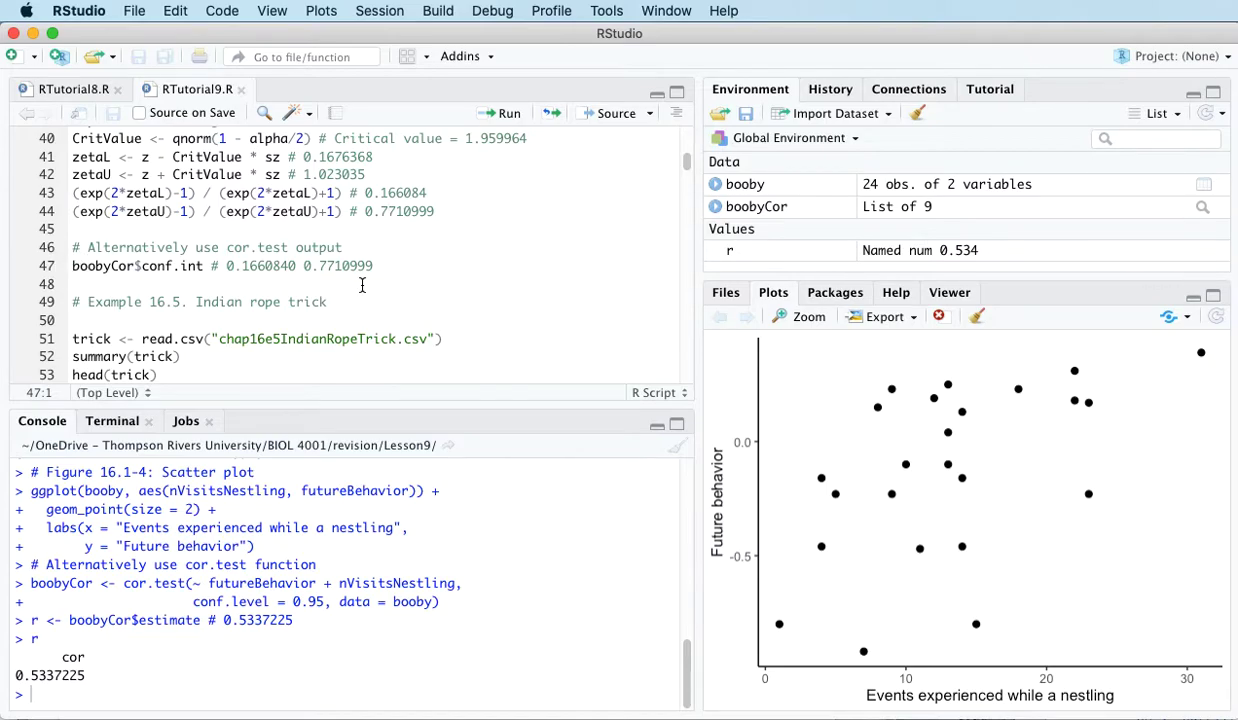
{"action": "mouse_move", "coordinate": [385, 298]}
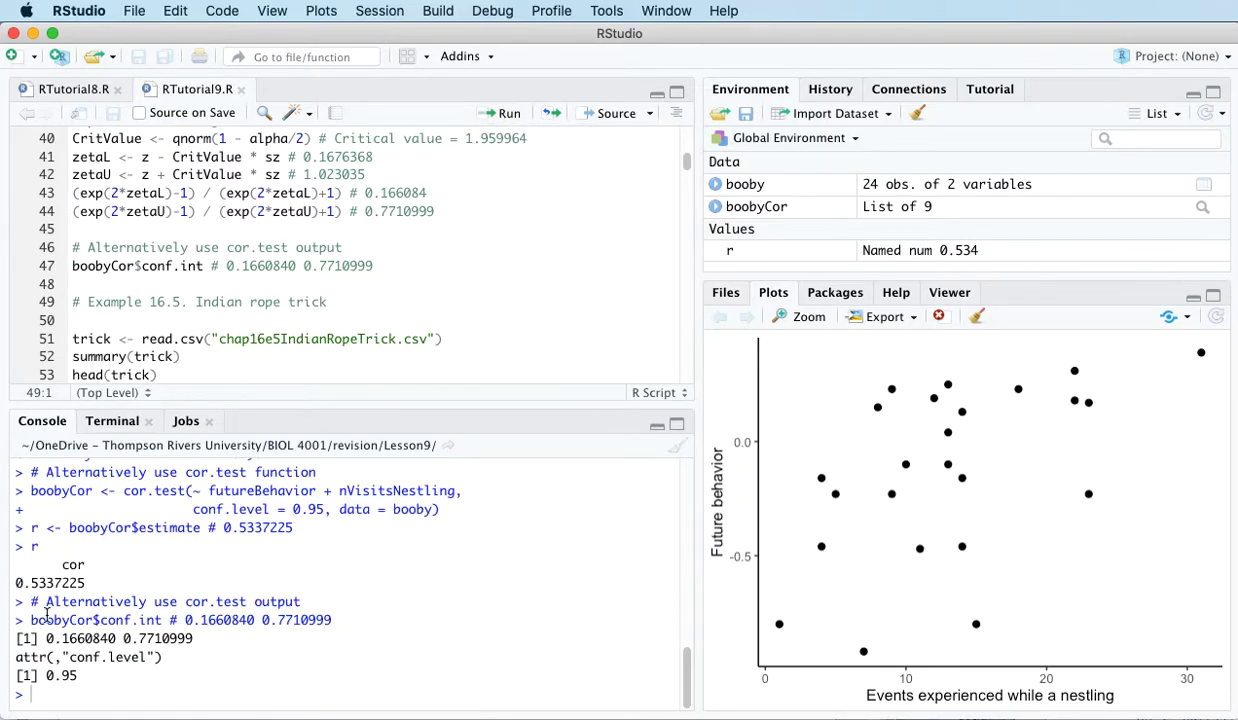
{"action": "left_click_drag", "start_coordinate": [46, 638], "coordinate": [193, 638]}
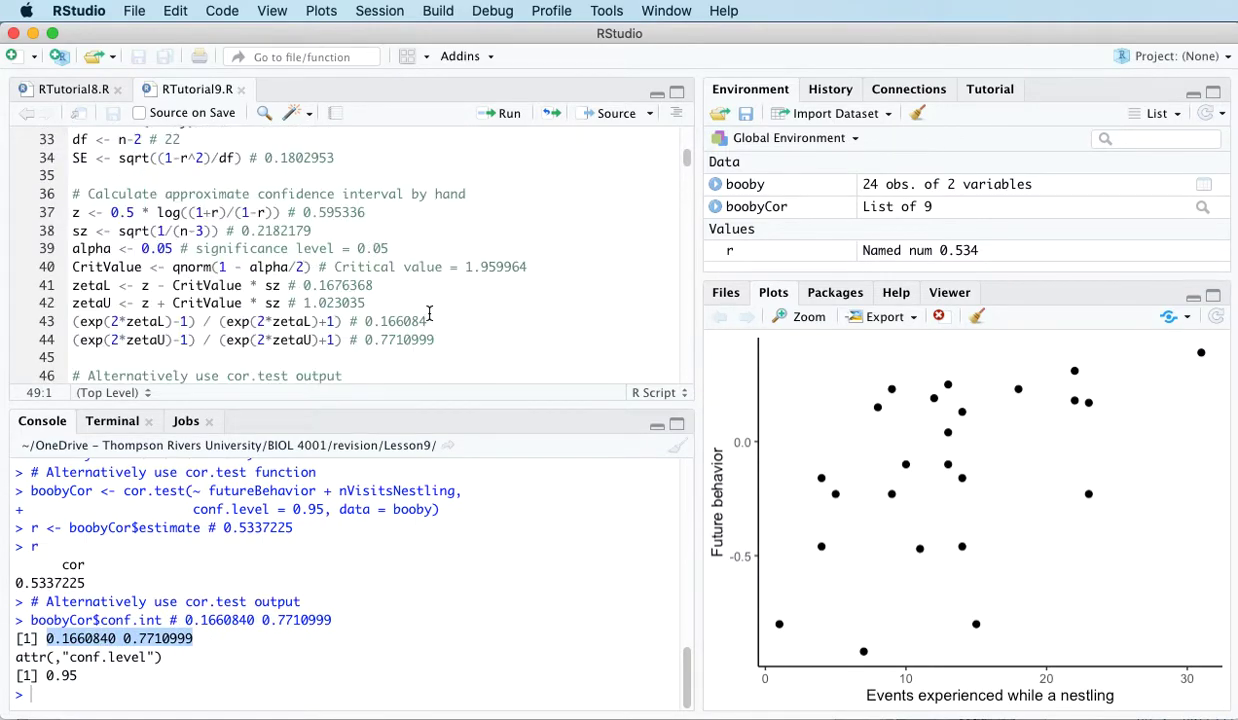
{"action": "scroll", "scroll_direction": "down", "scroll_amount": 3}
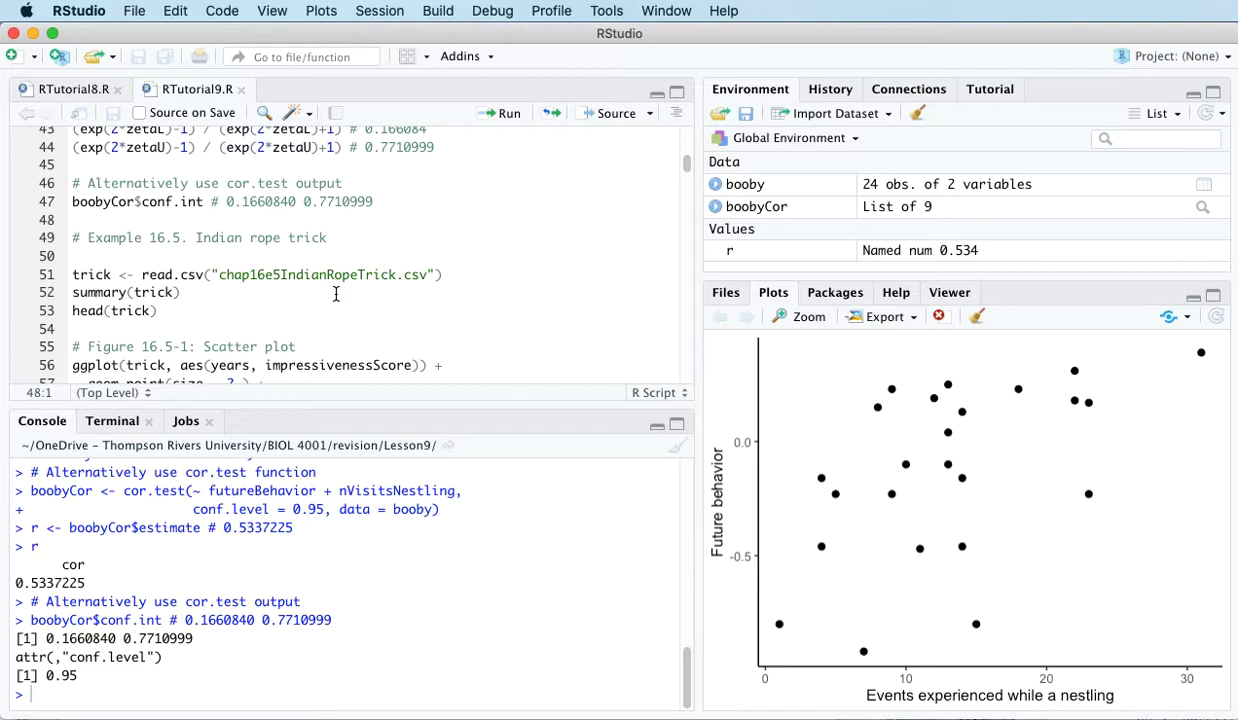
{"action": "mouse_move", "coordinate": [907, 547]}
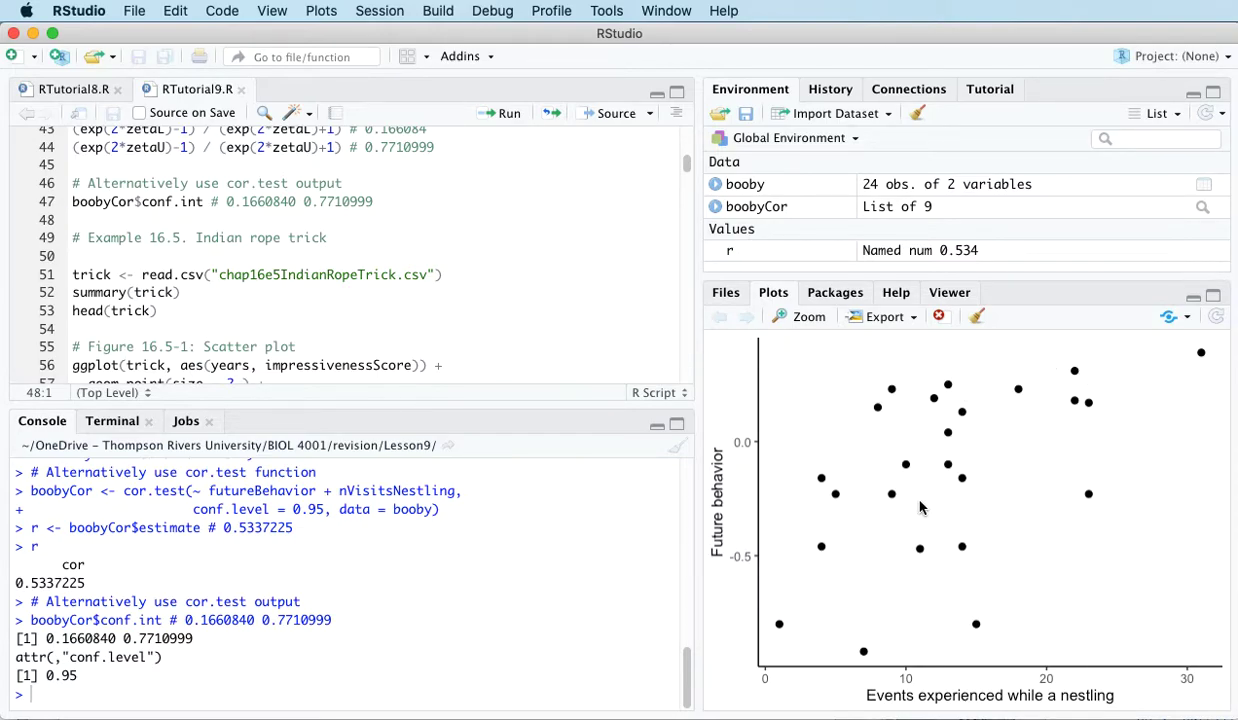
{"action": "mouse_move", "coordinate": [800, 637]}
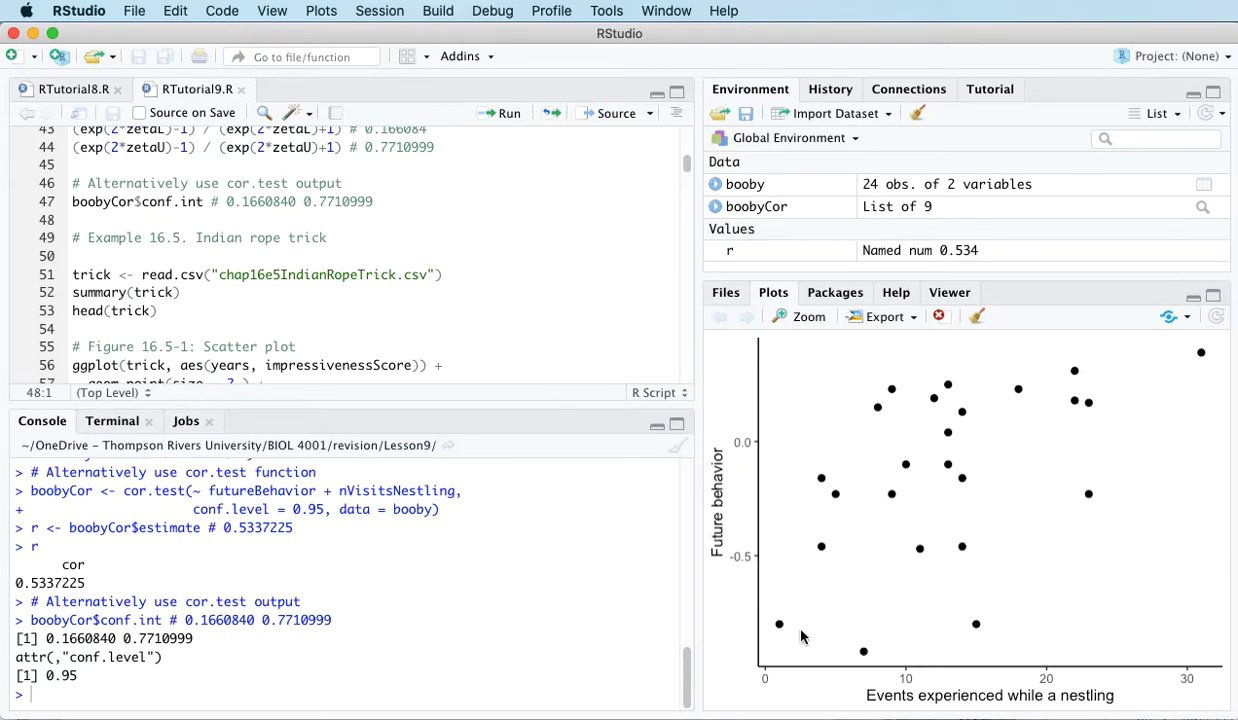
{"action": "mouse_move", "coordinate": [752, 490]}
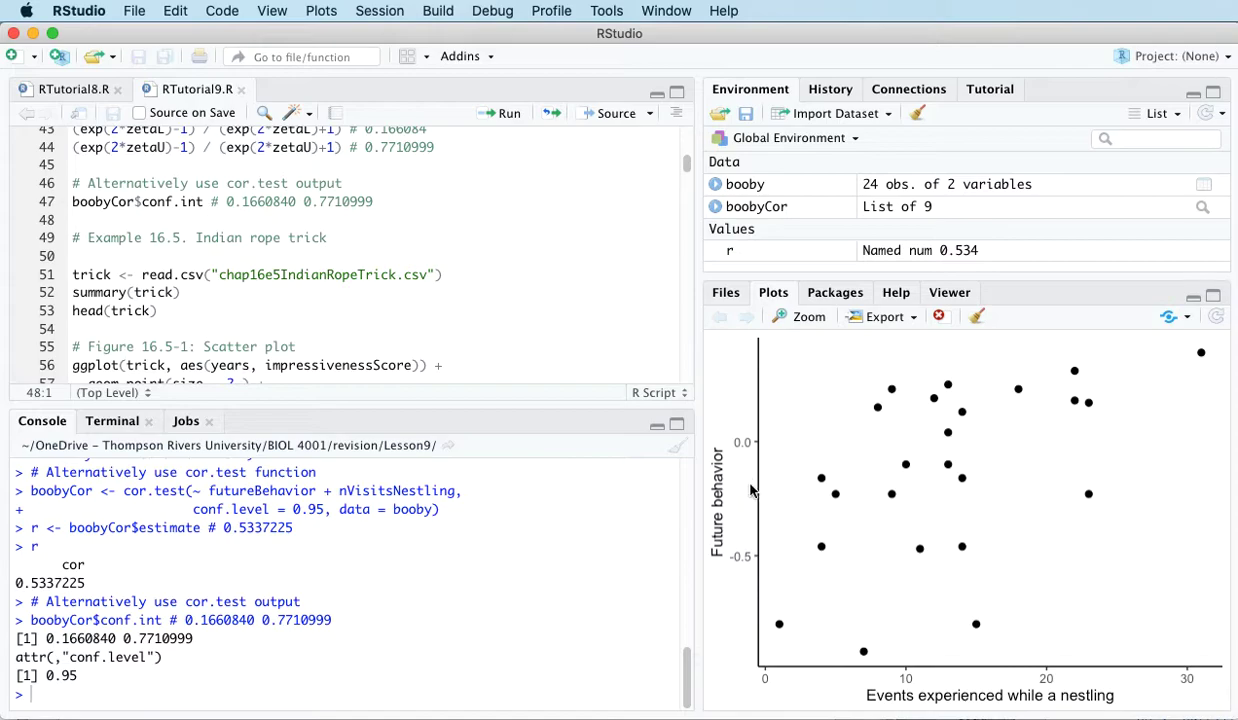
{"action": "mouse_move", "coordinate": [1098, 630]}
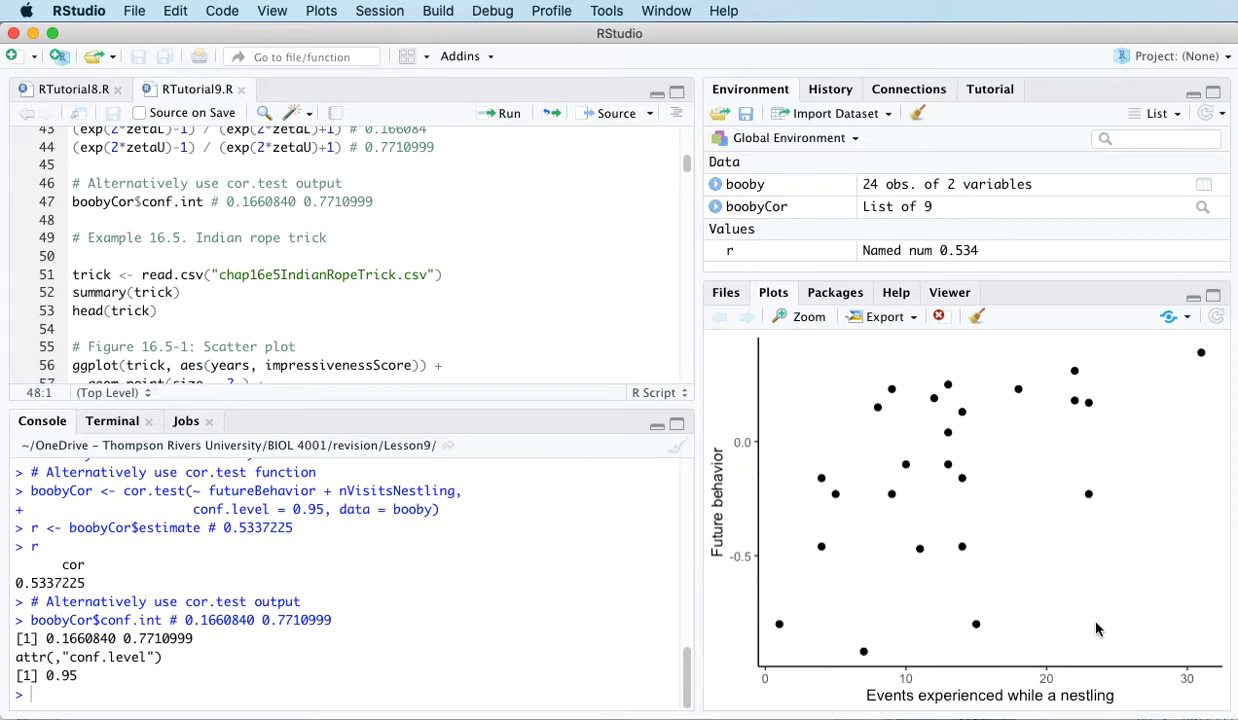
{"action": "mouse_move", "coordinate": [1086, 607]}
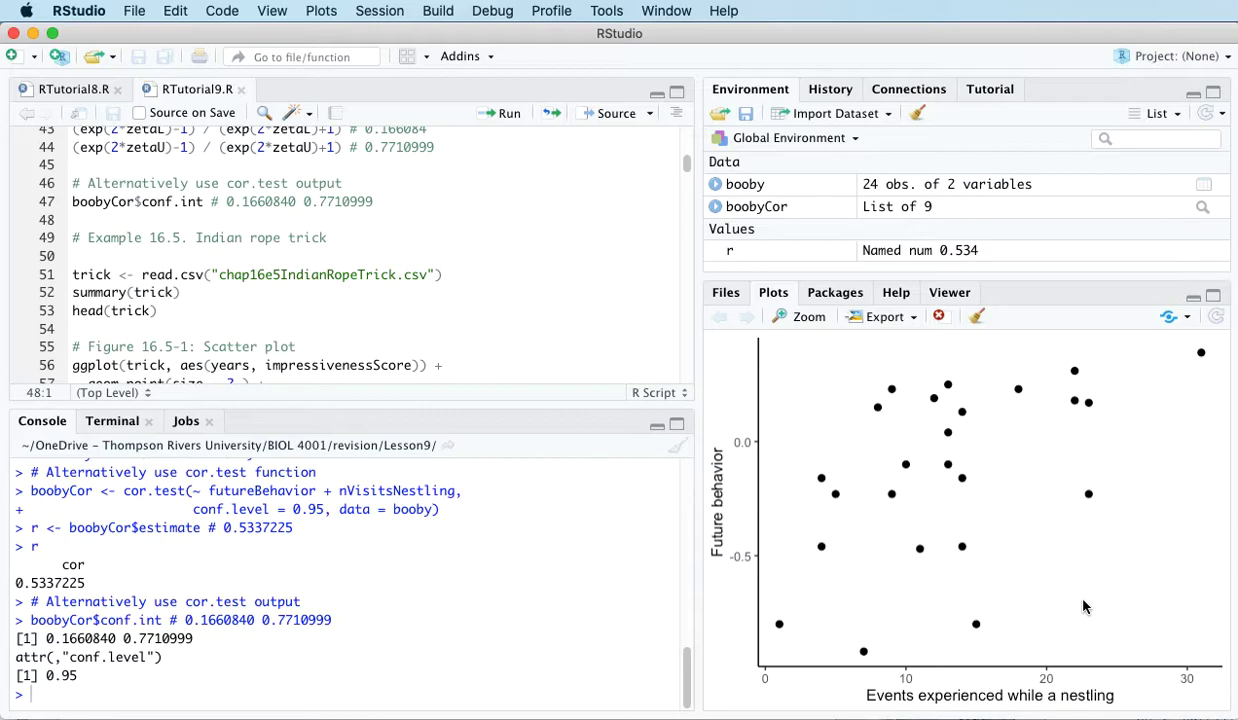
{"action": "mouse_move", "coordinate": [1025, 565]}
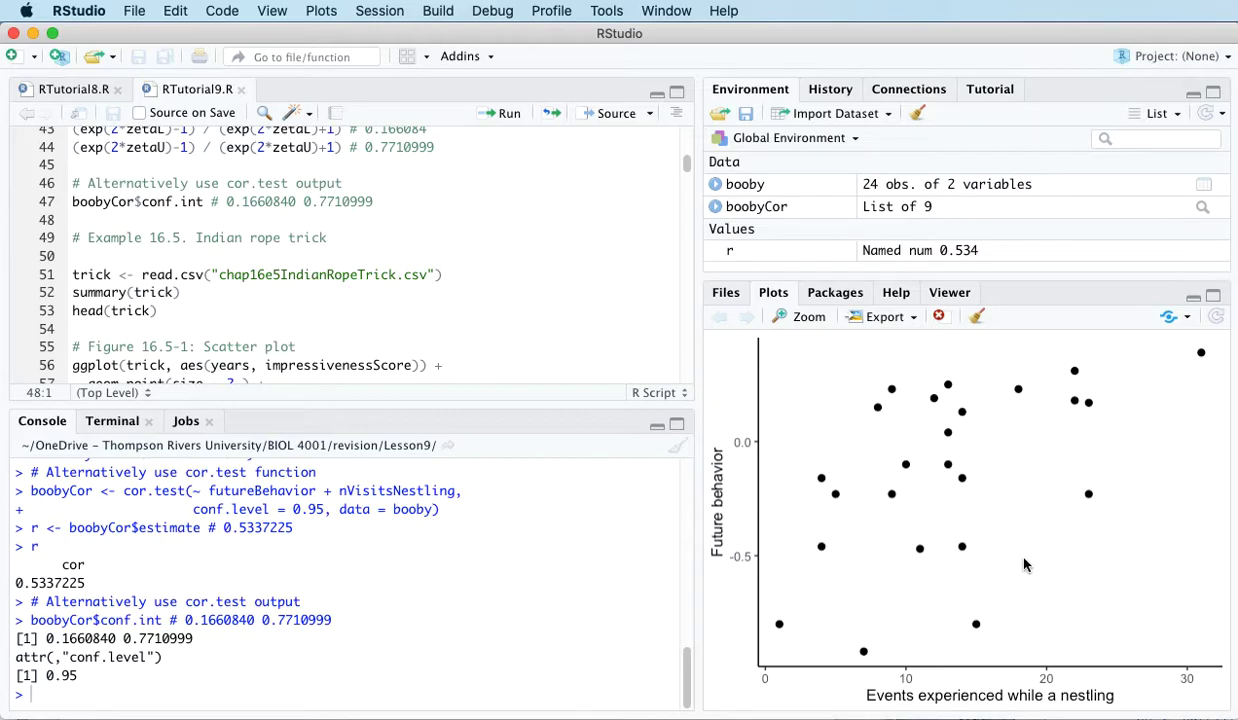
{"action": "mouse_move", "coordinate": [1089, 643]}
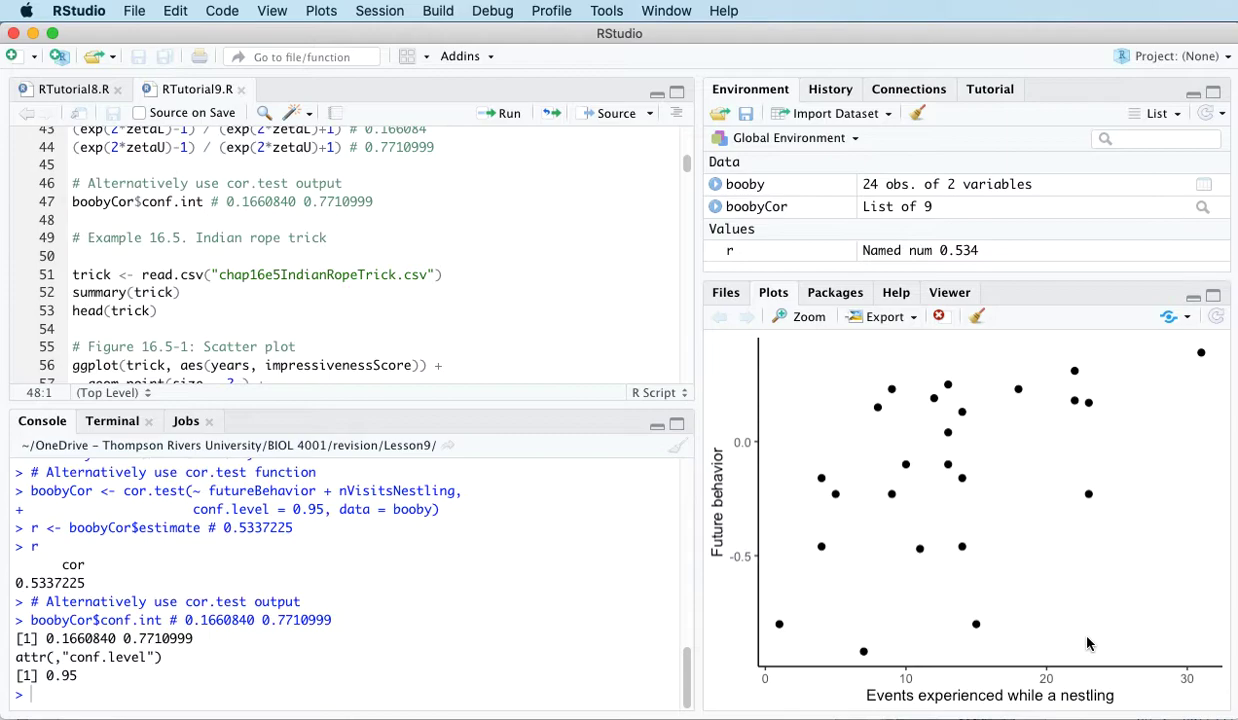